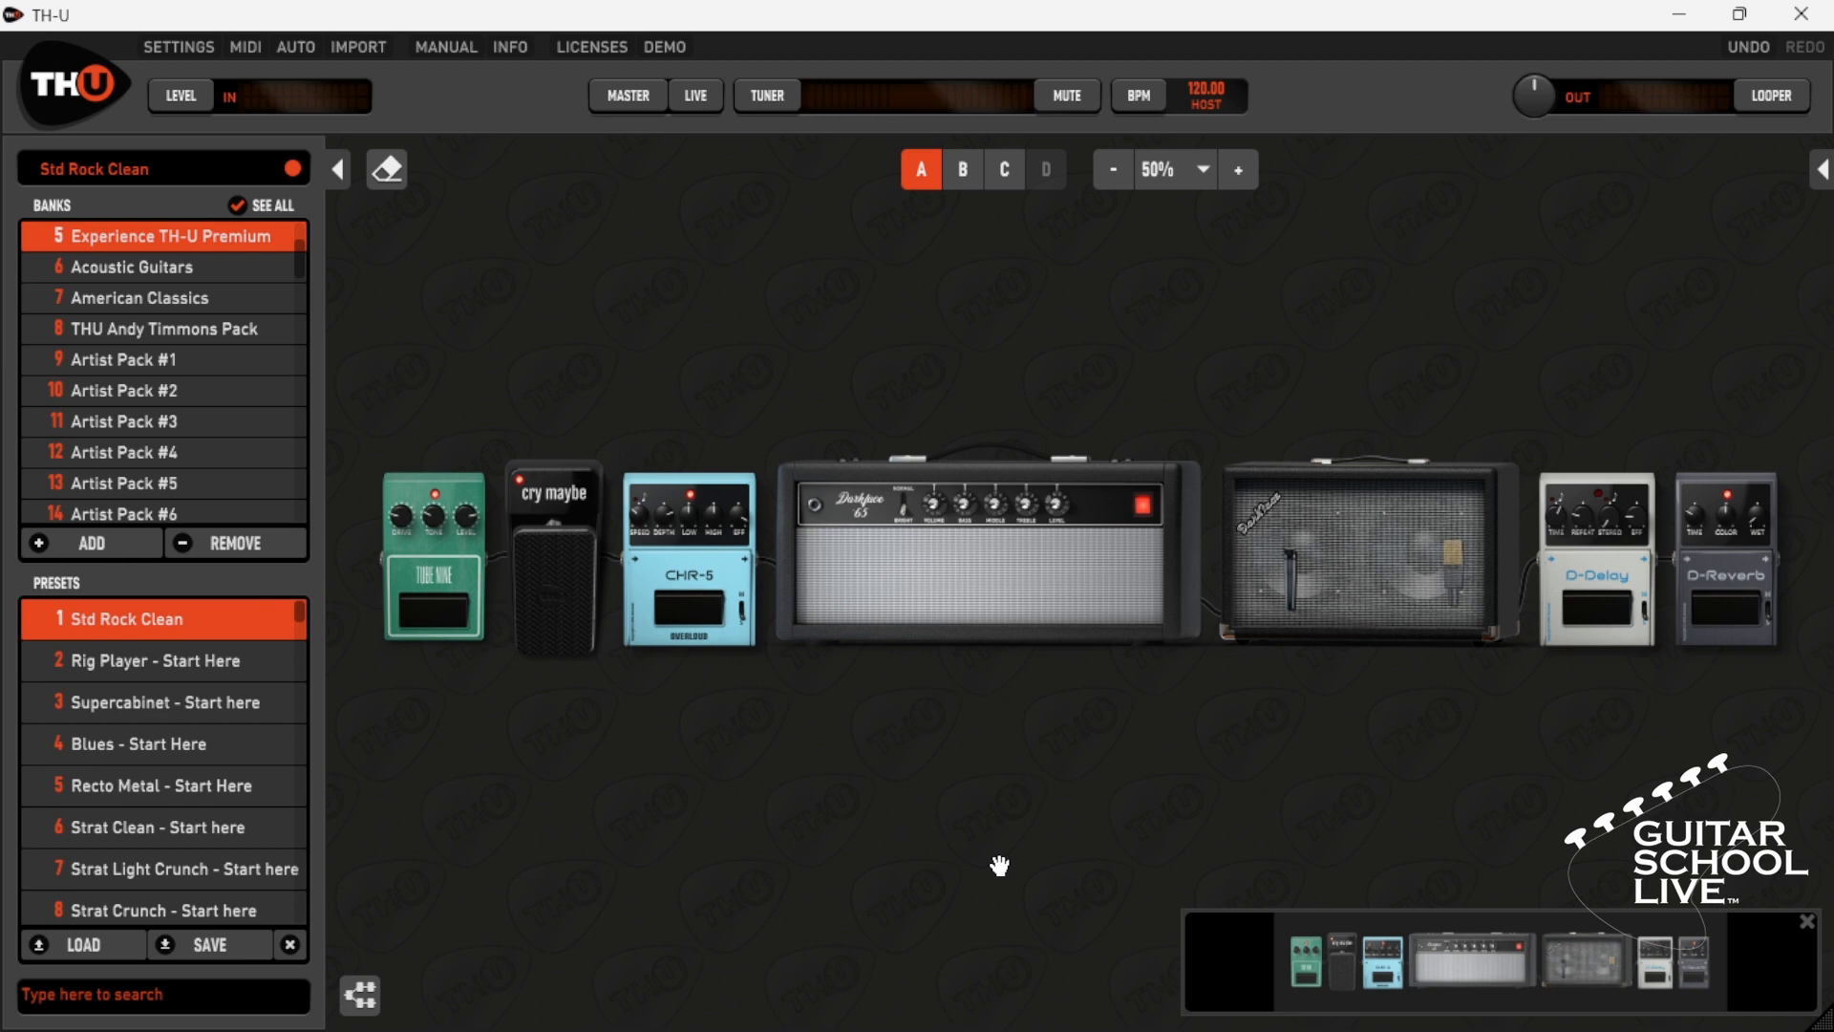
mouse_move(203, 59)
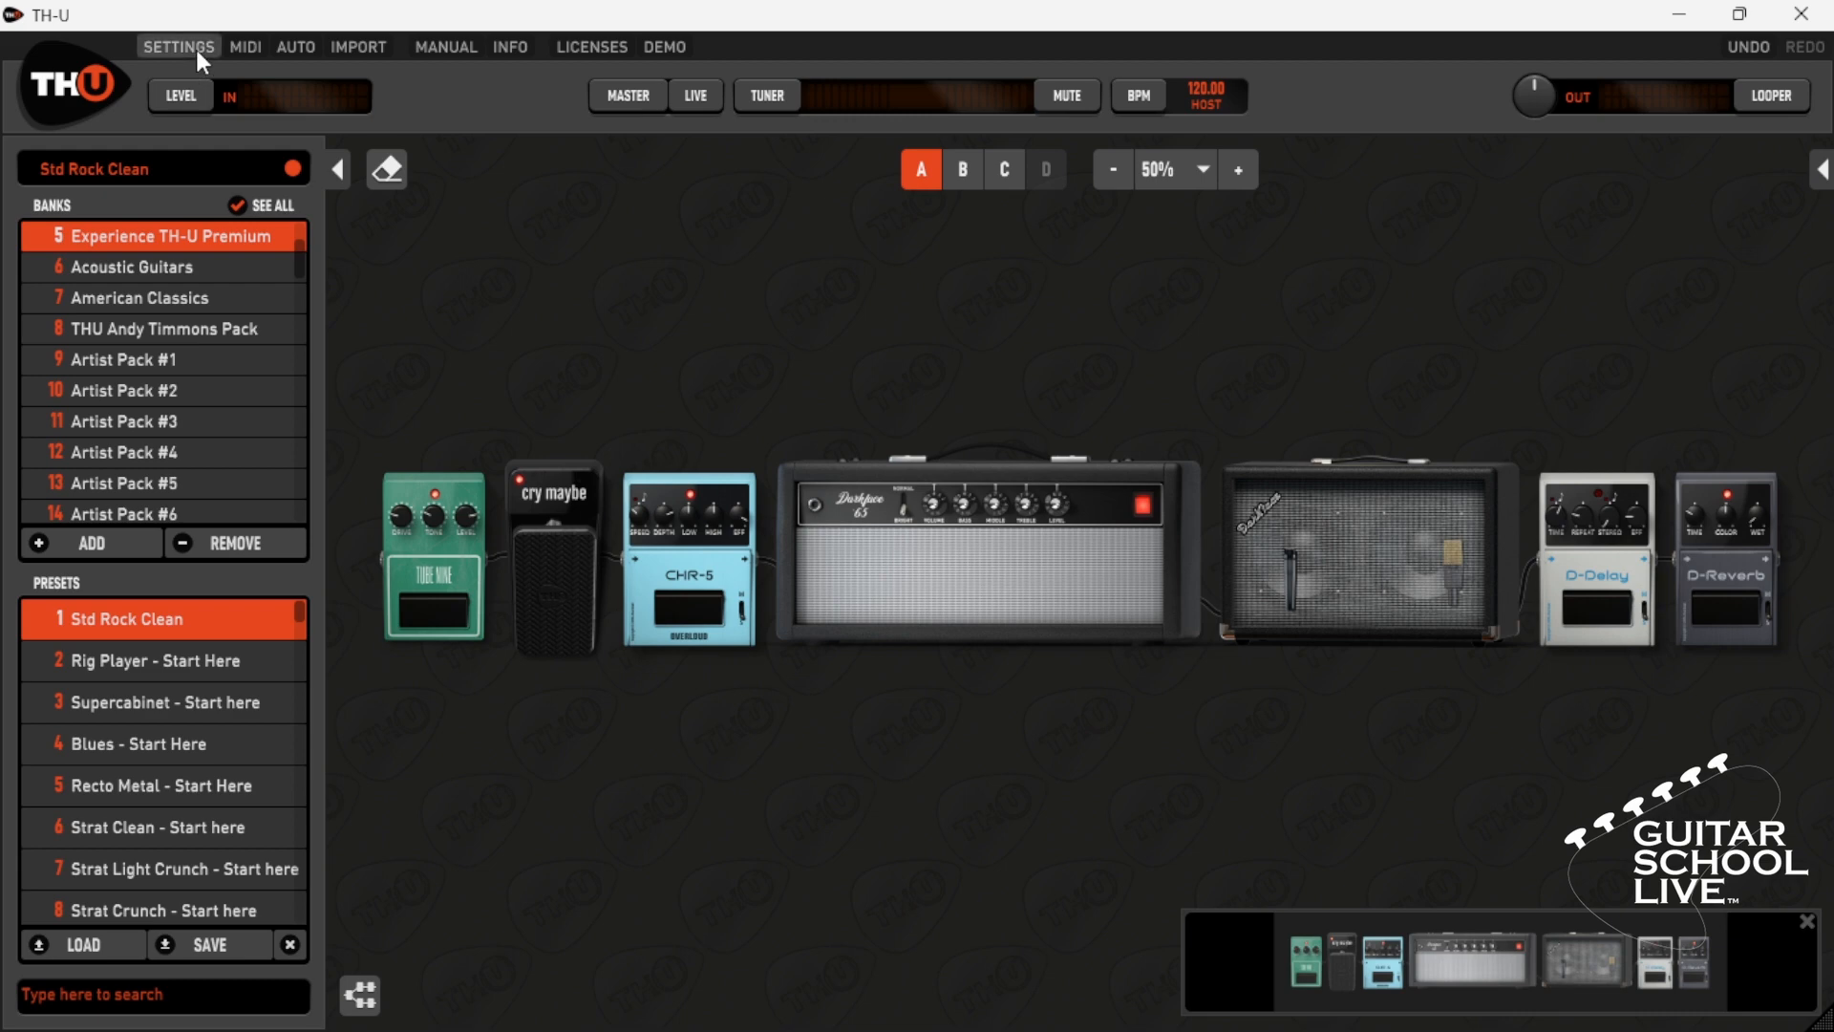
Enable Focusrite USB MIDI under Active MIDI inputs in Audio settings, then close the window.
left_click(180, 46)
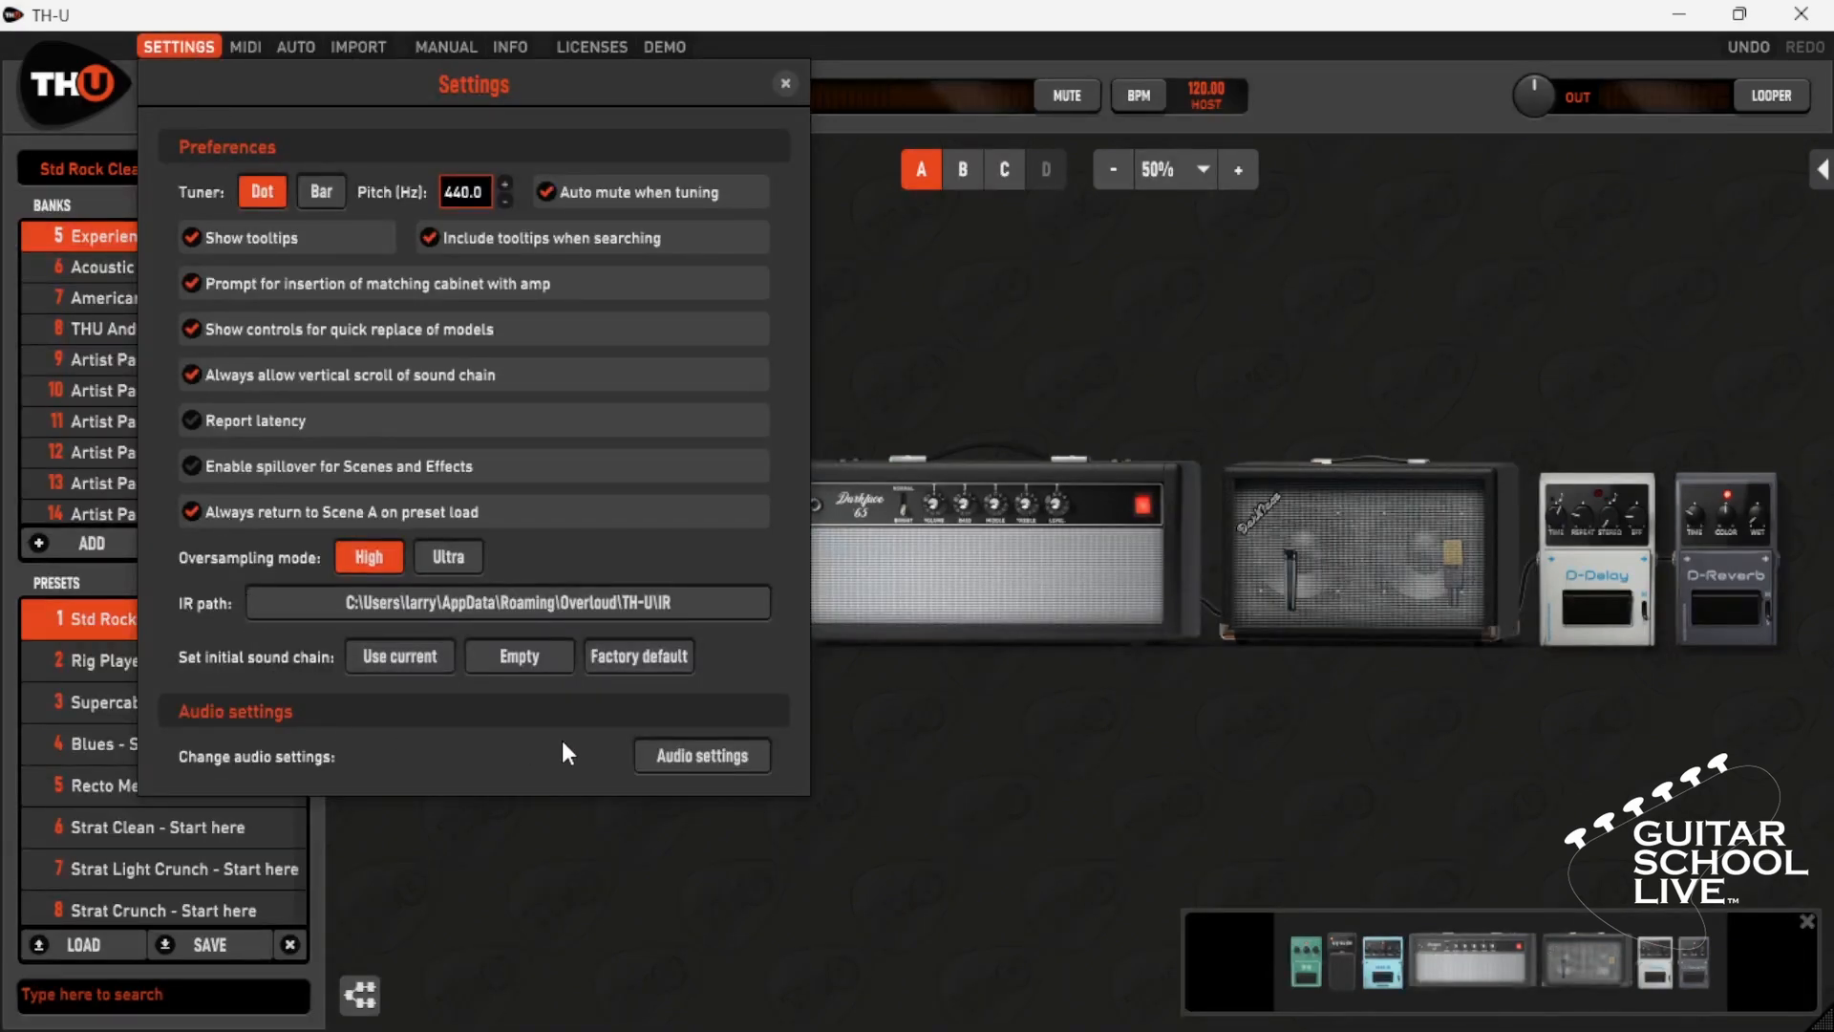
left_click(702, 755)
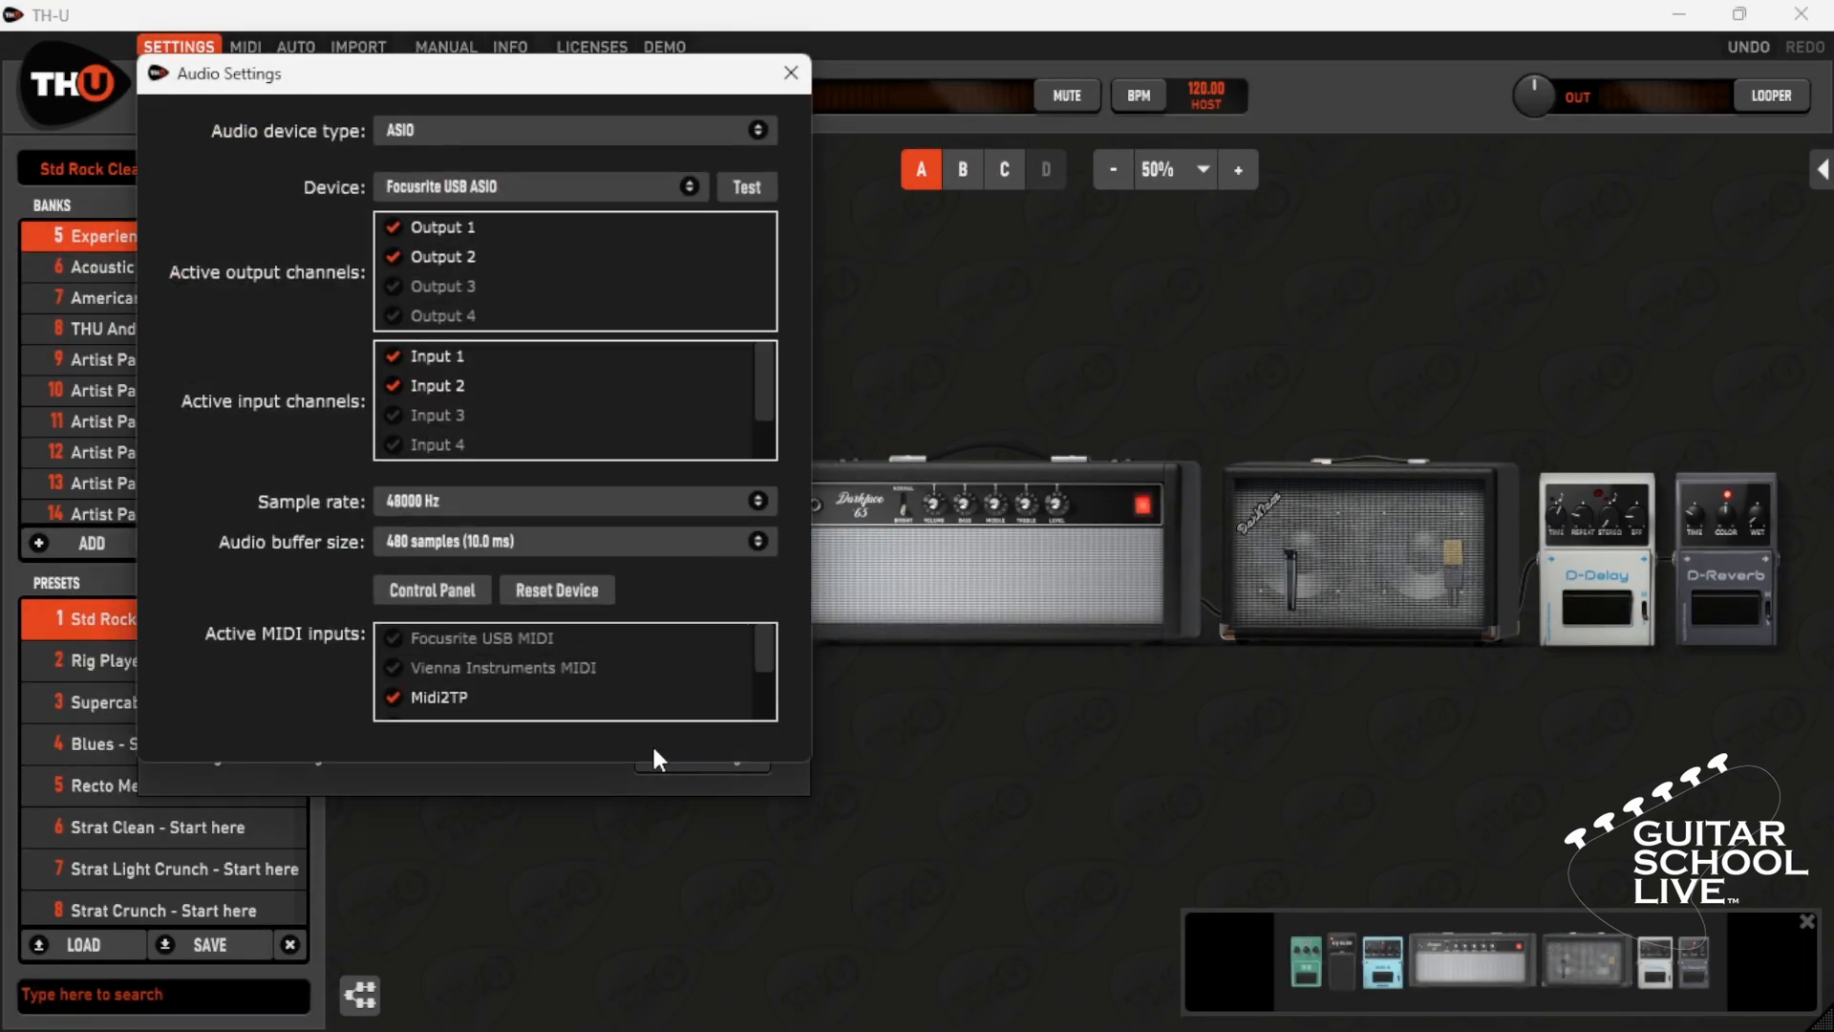
scroll("down", 3)
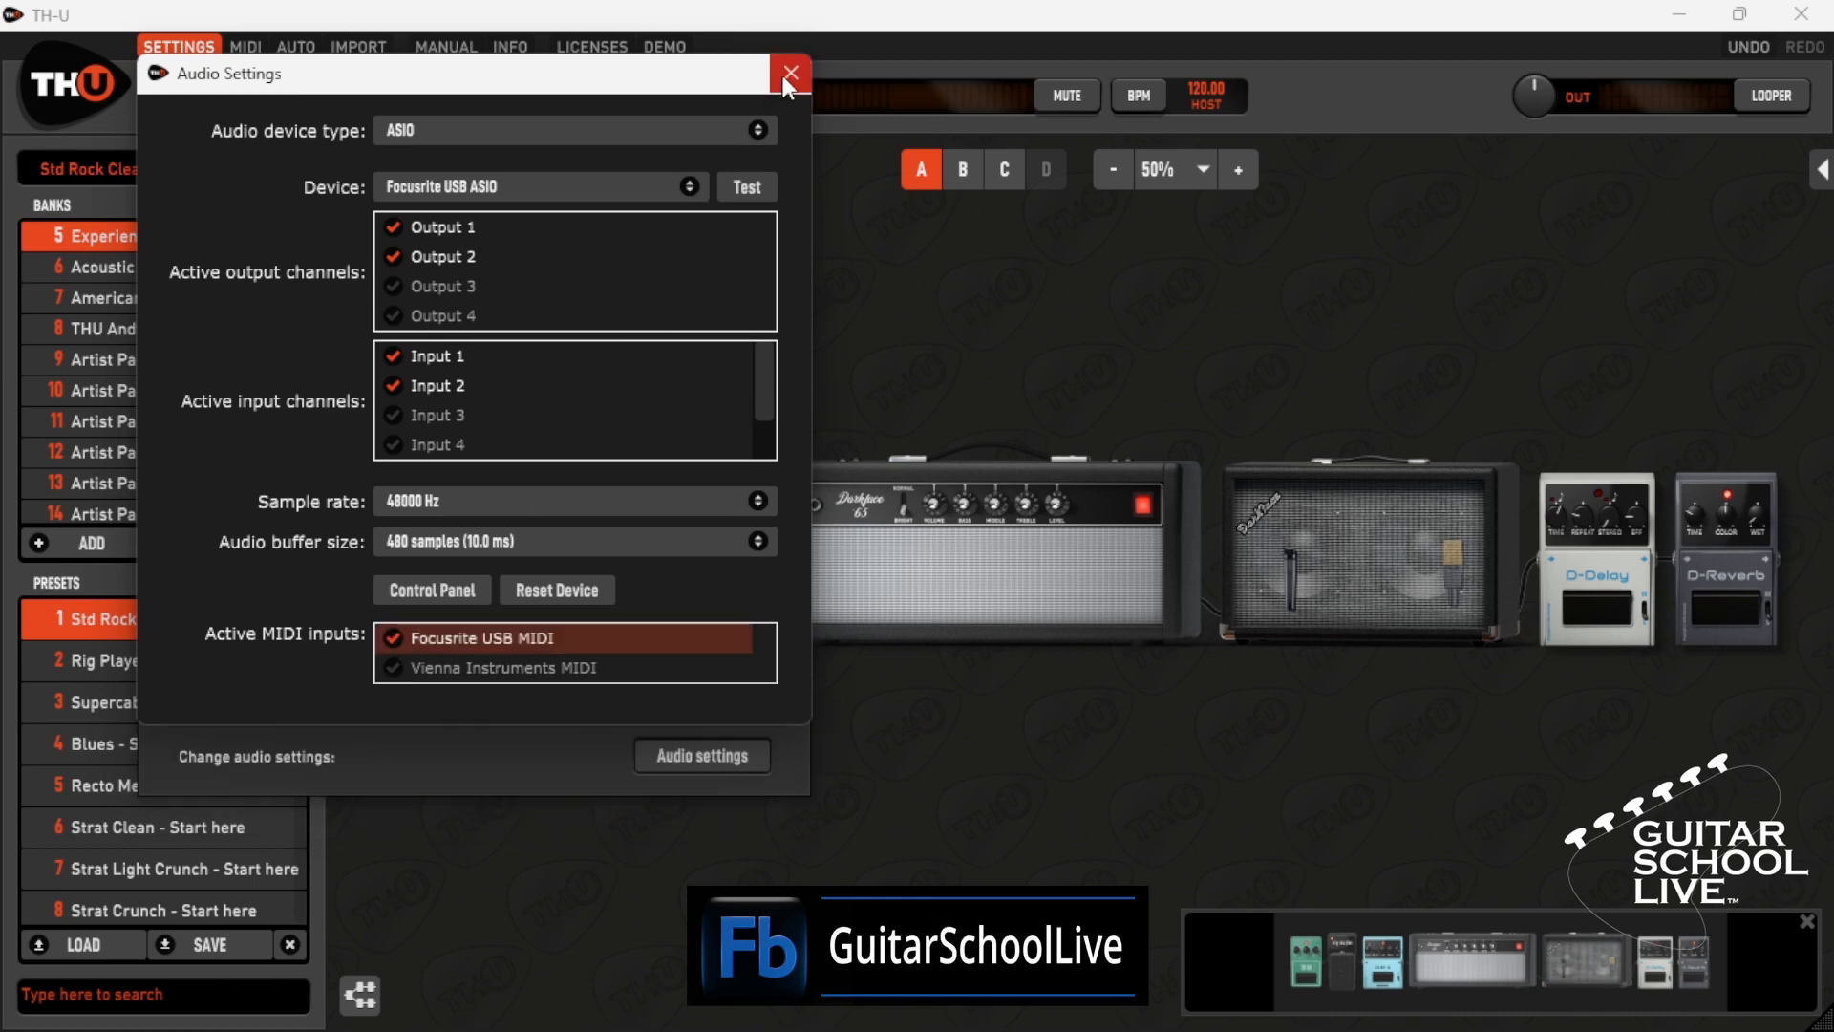
left_click(787, 71)
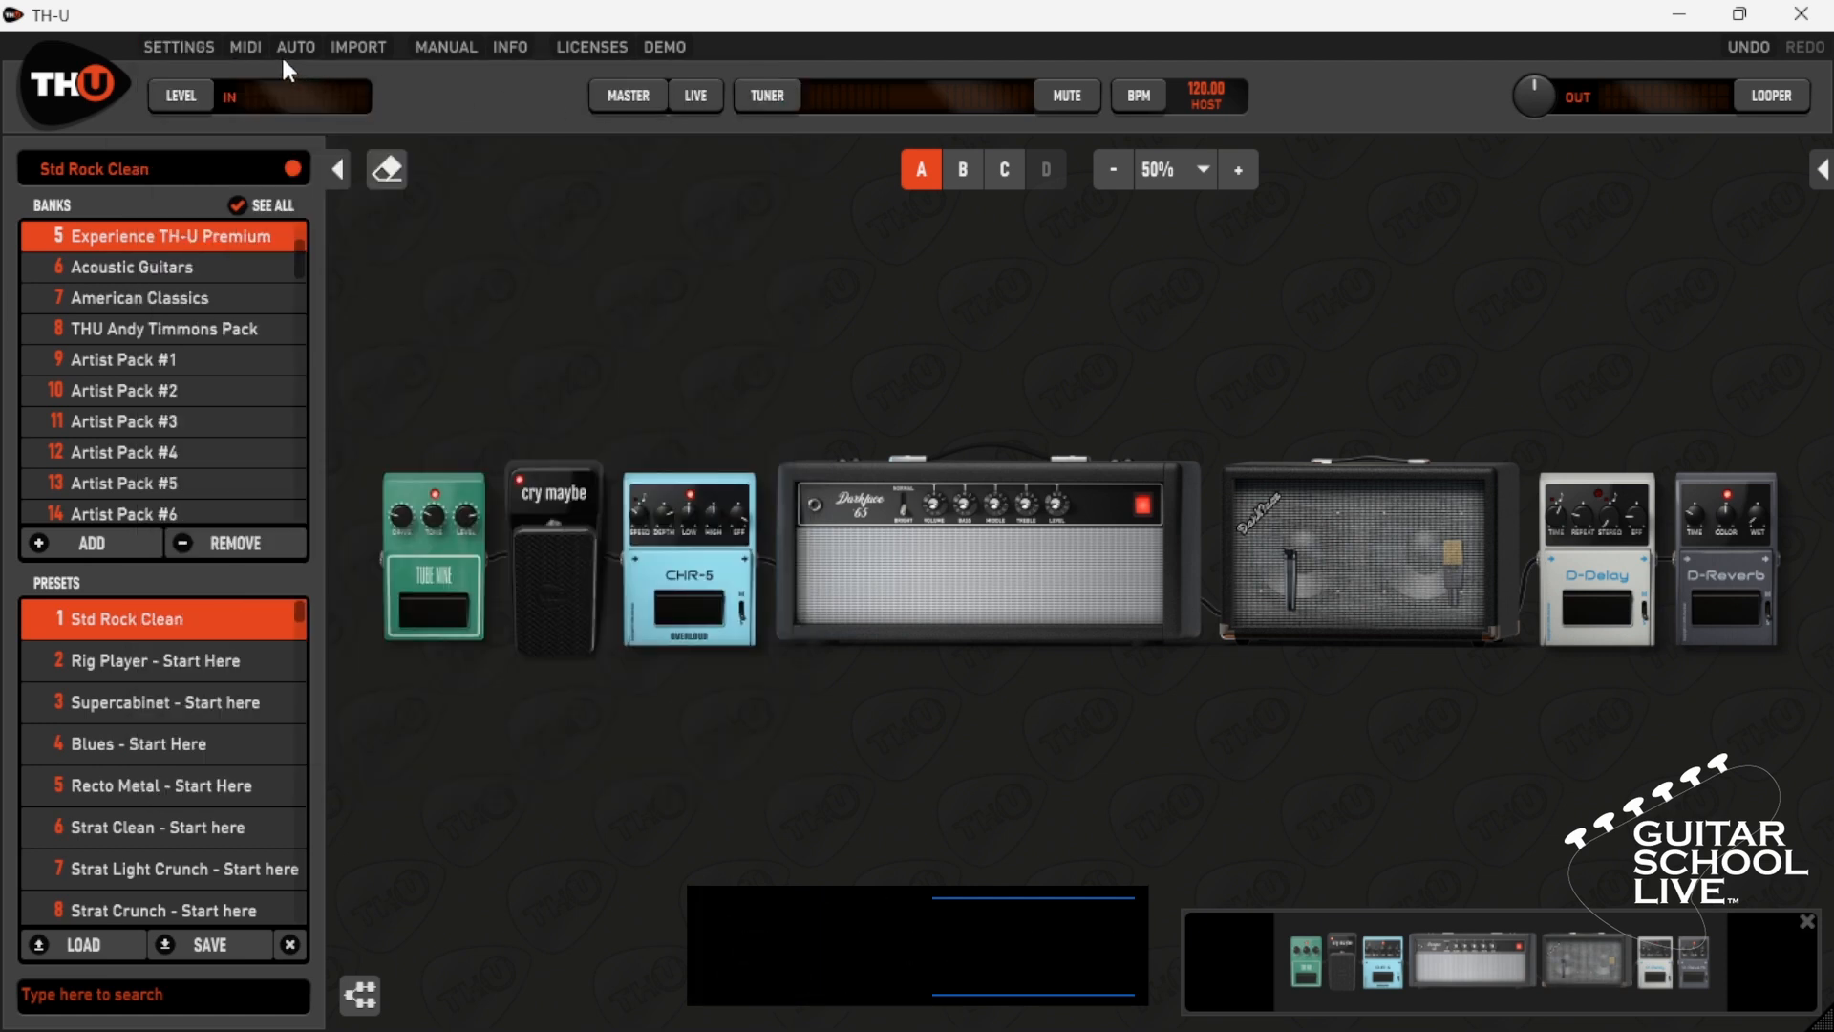
Turn on 'Program Changes recall presets in current bank' and test switching, ending on Std Rock Clean.
left_click(244, 48)
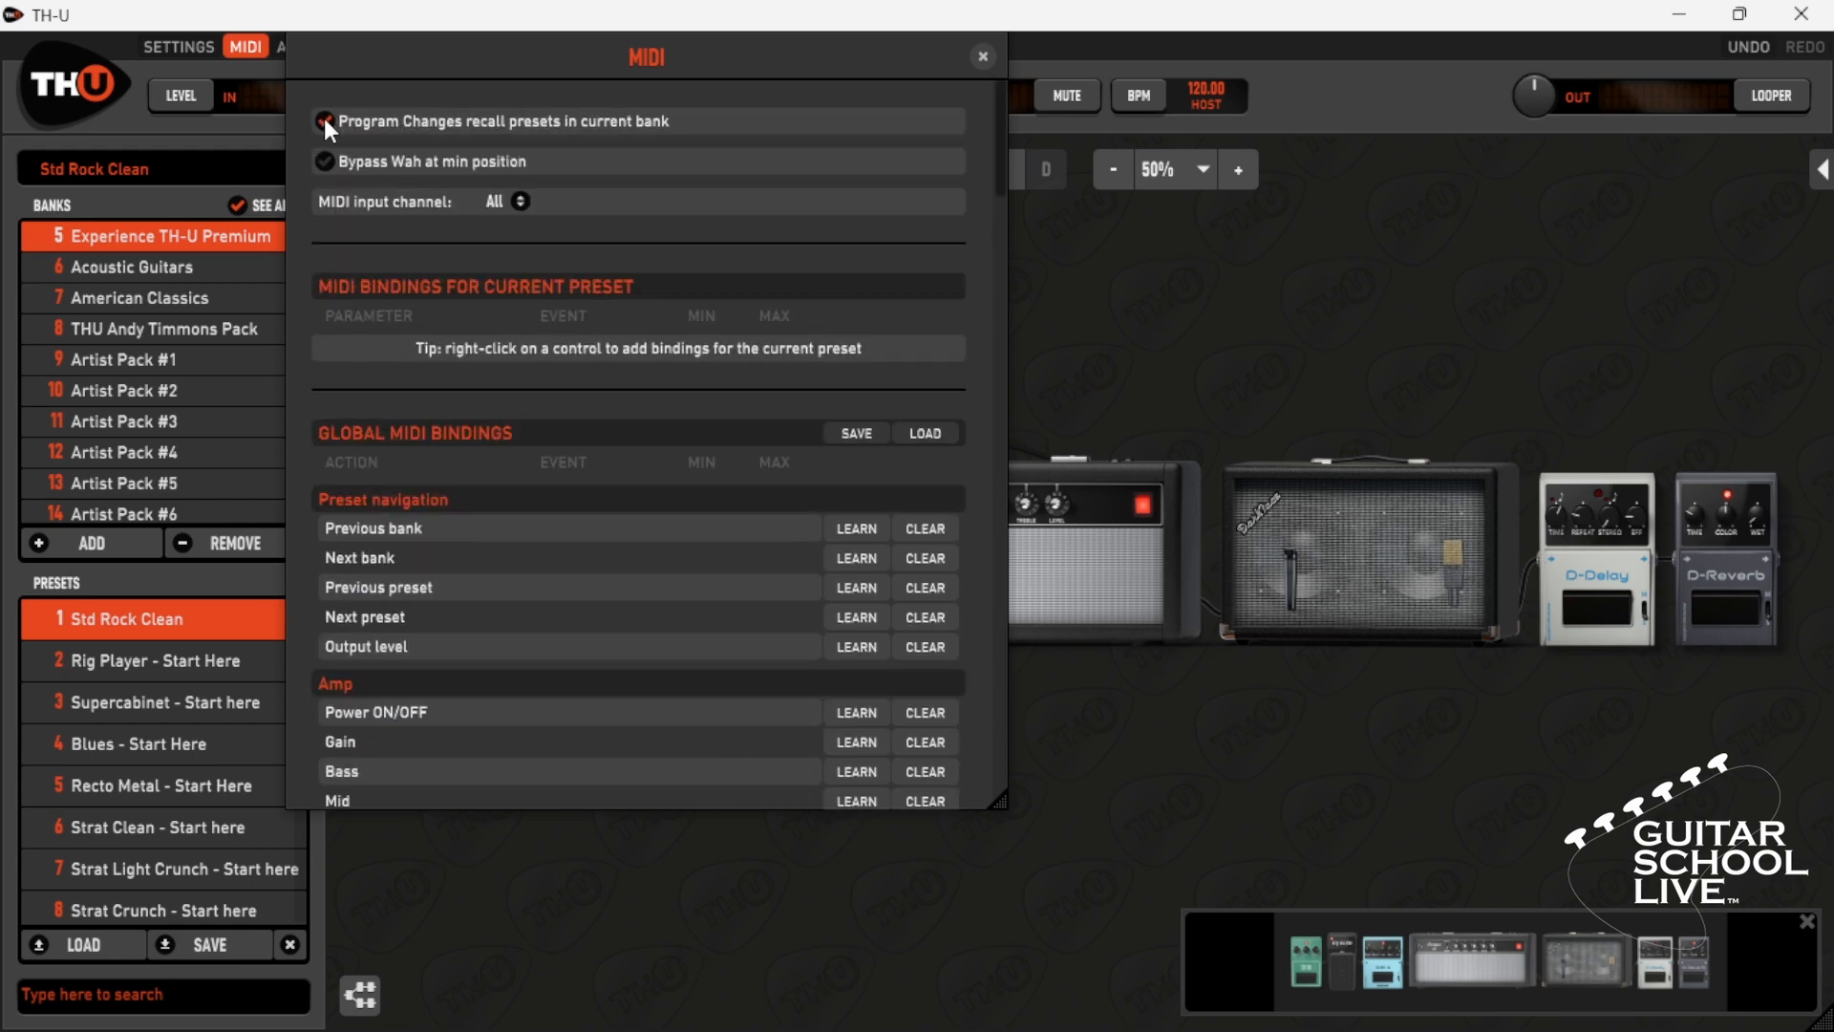
left_click(980, 55)
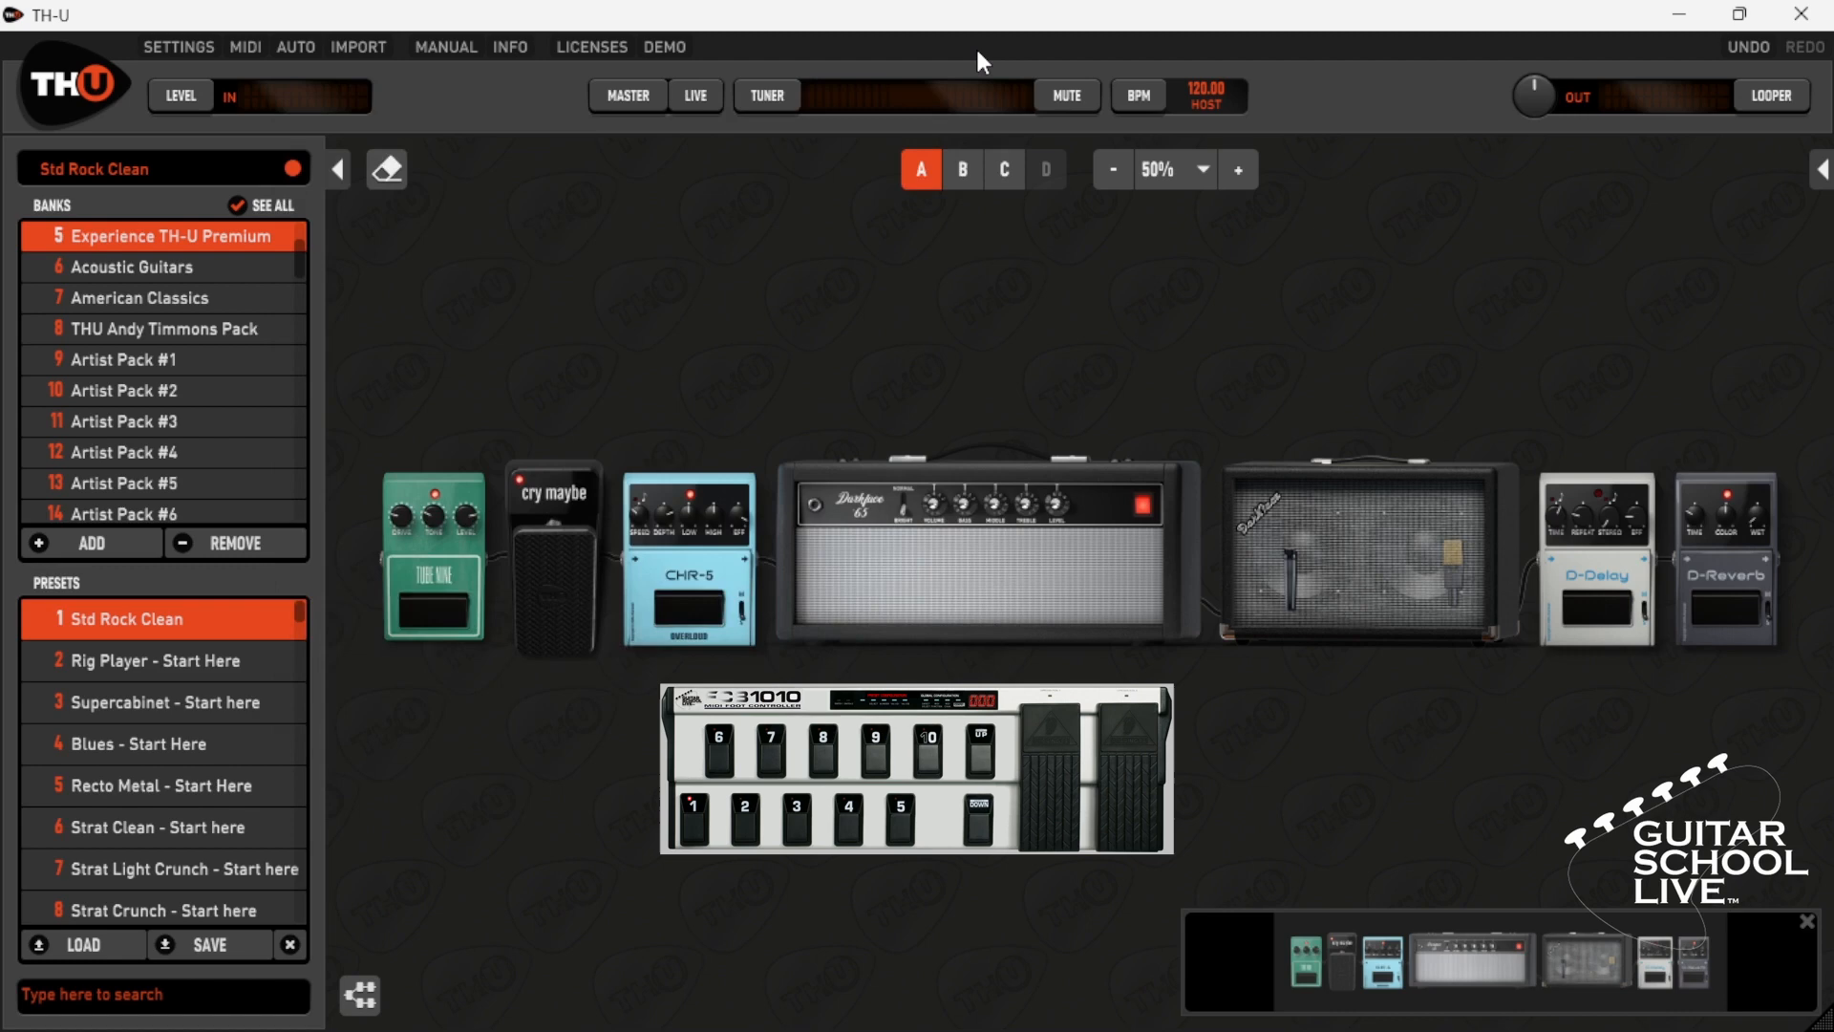
left_click(143, 660)
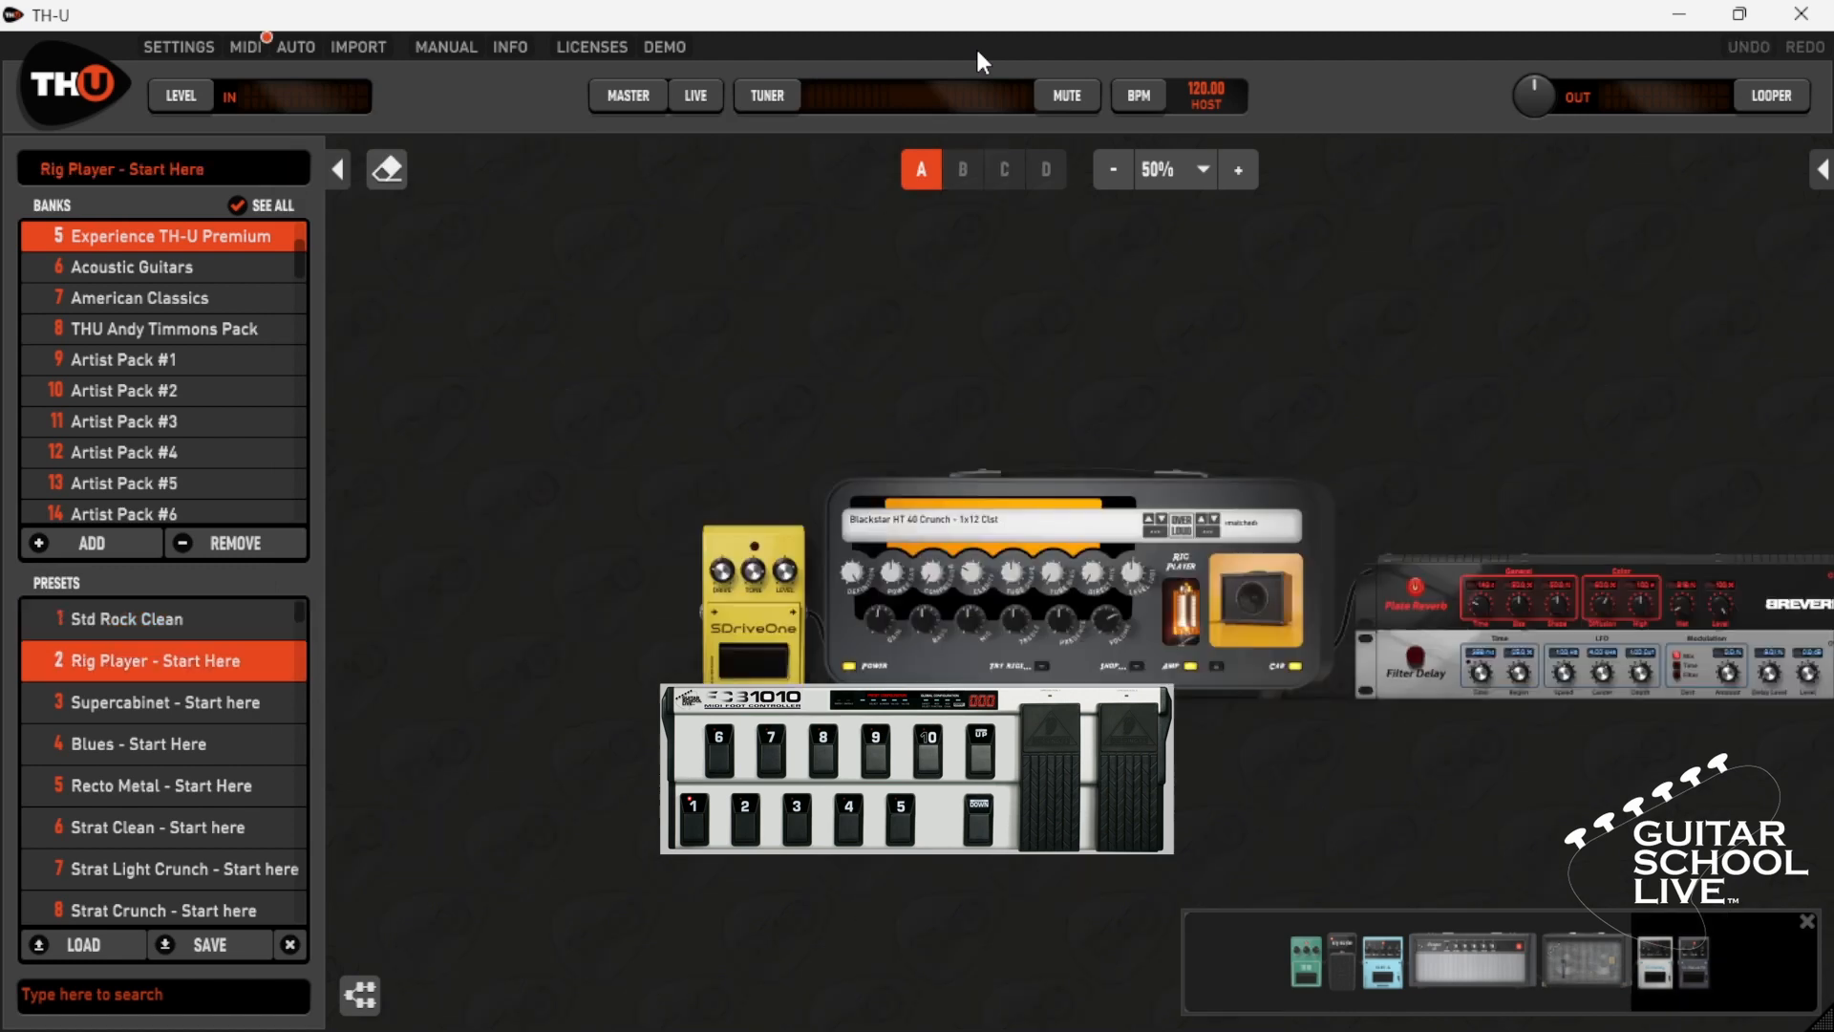
left_click(143, 702)
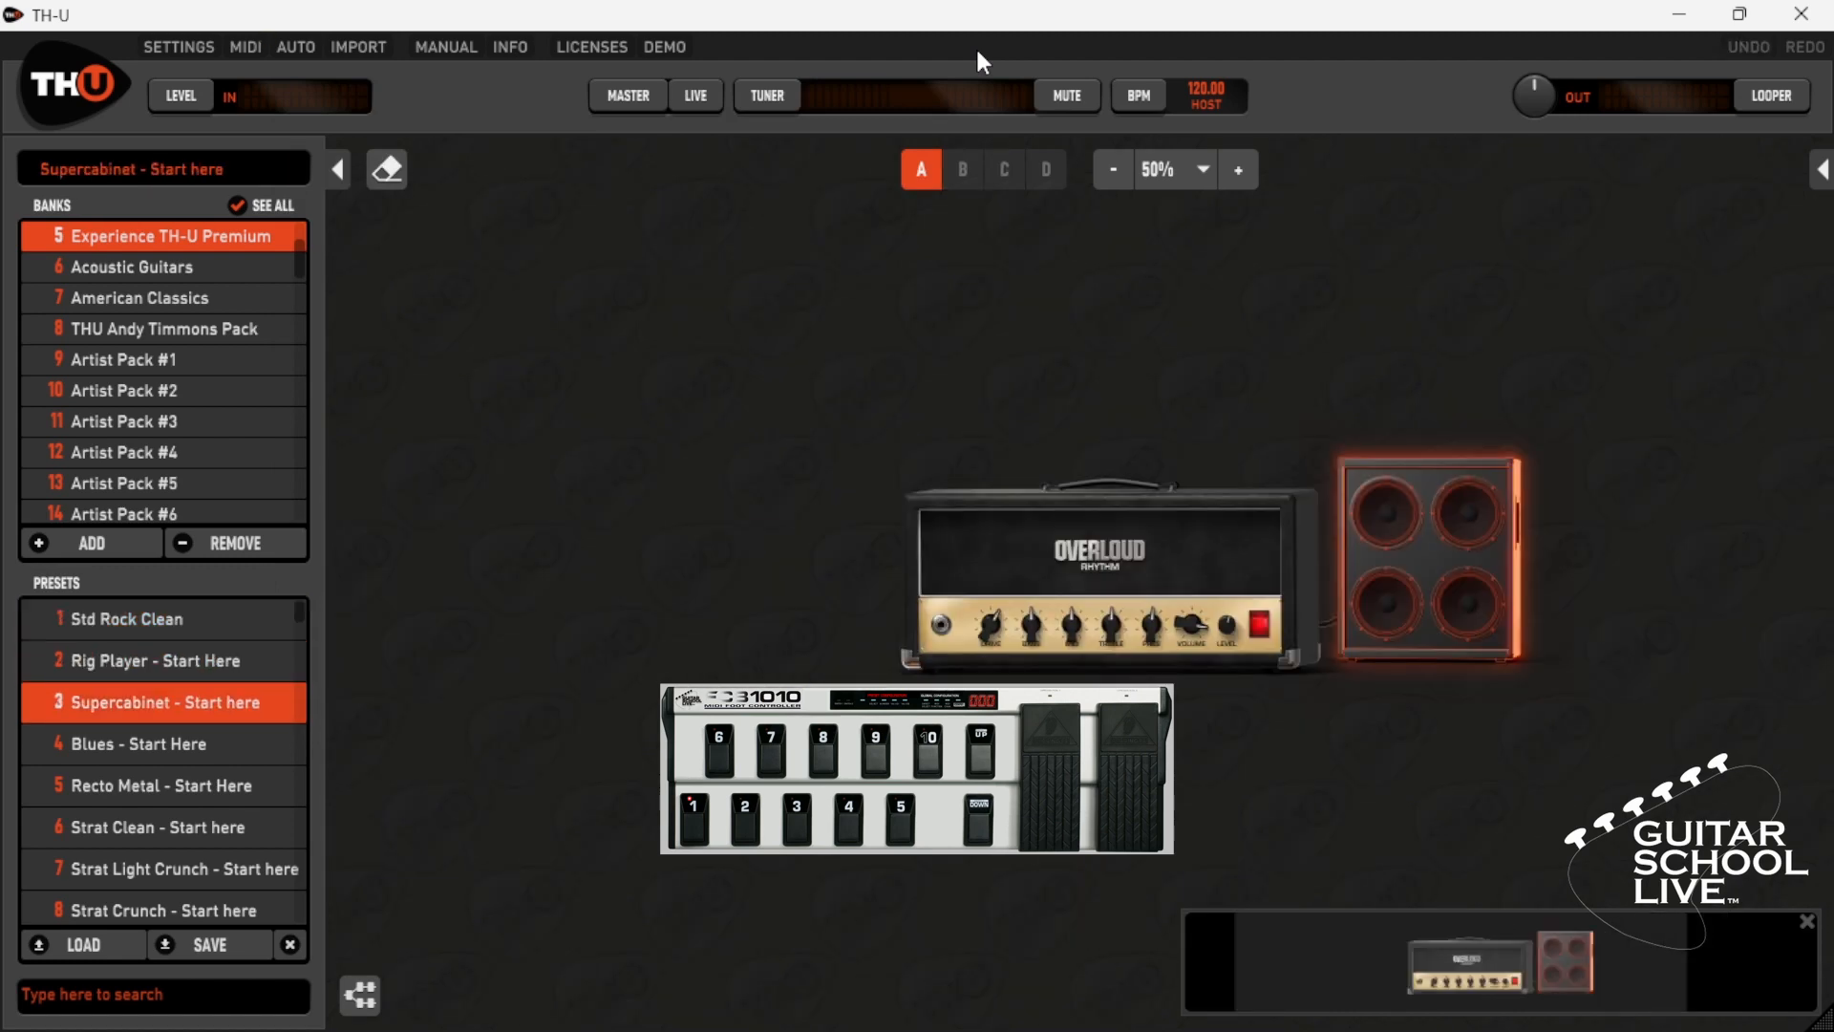
left_click(157, 785)
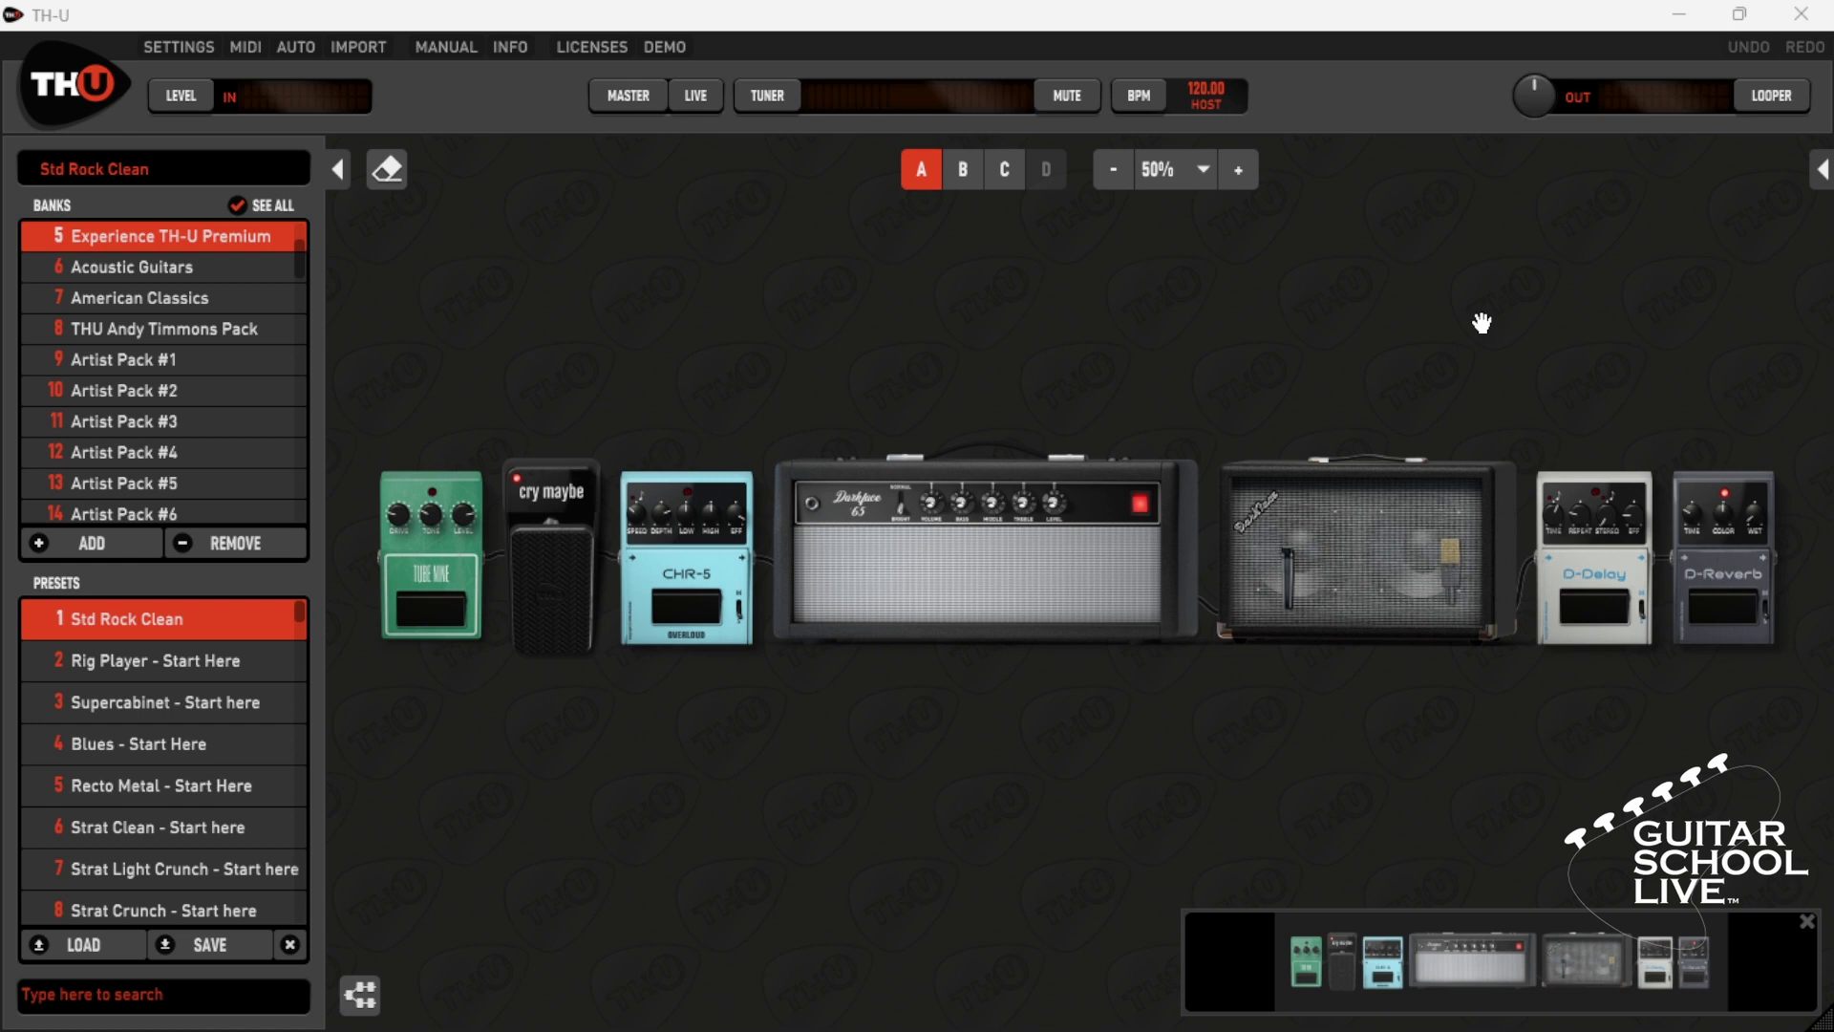
left_click(252, 46)
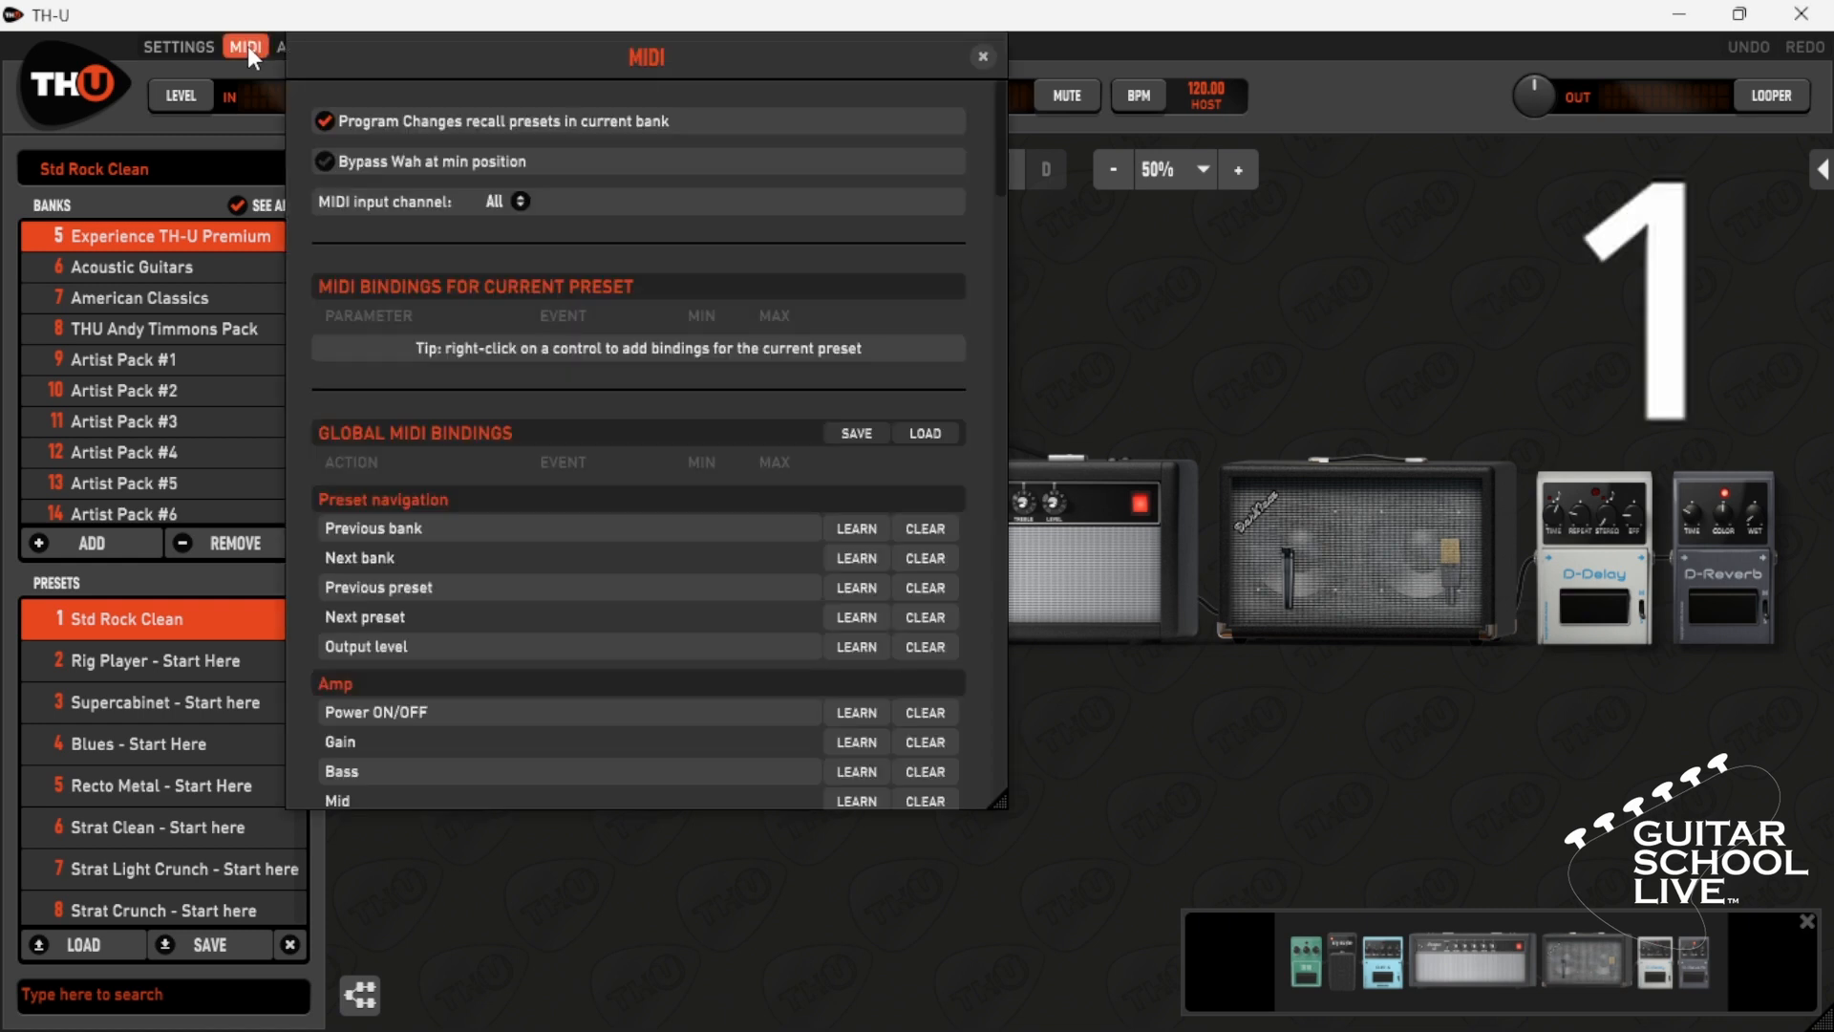
mouse_move(331, 128)
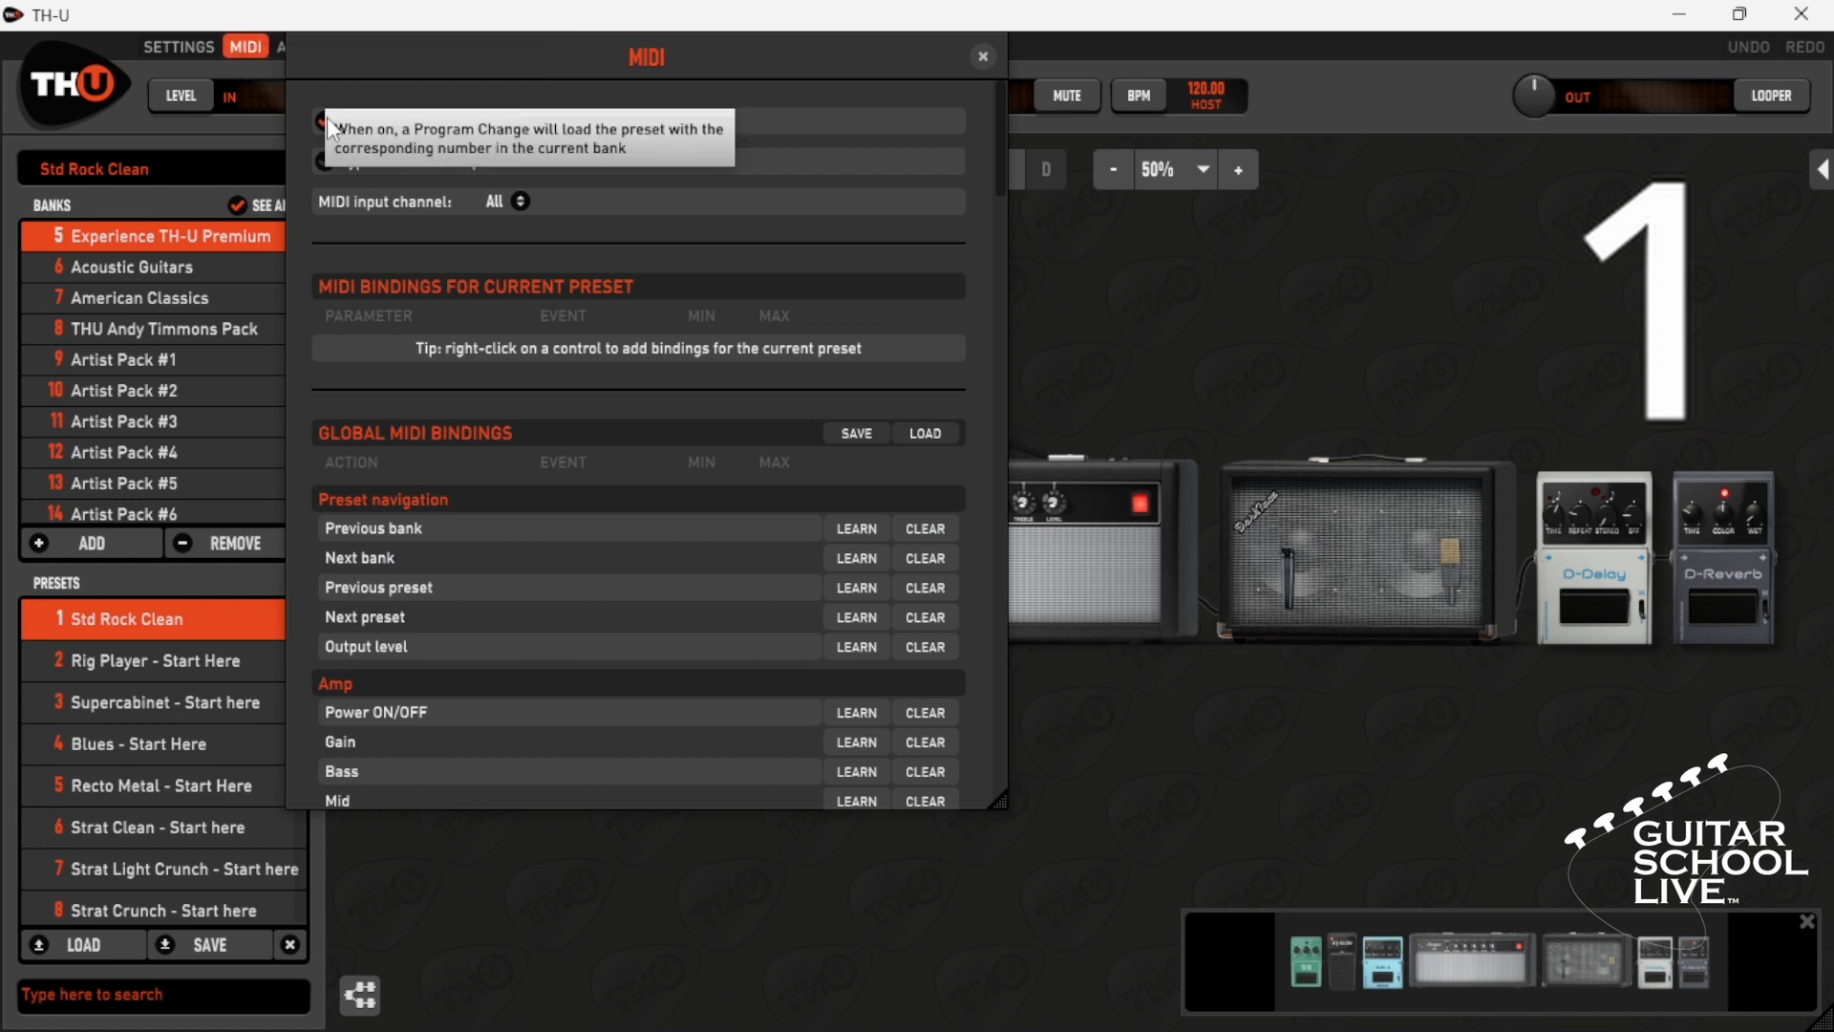
mouse_move(887, 71)
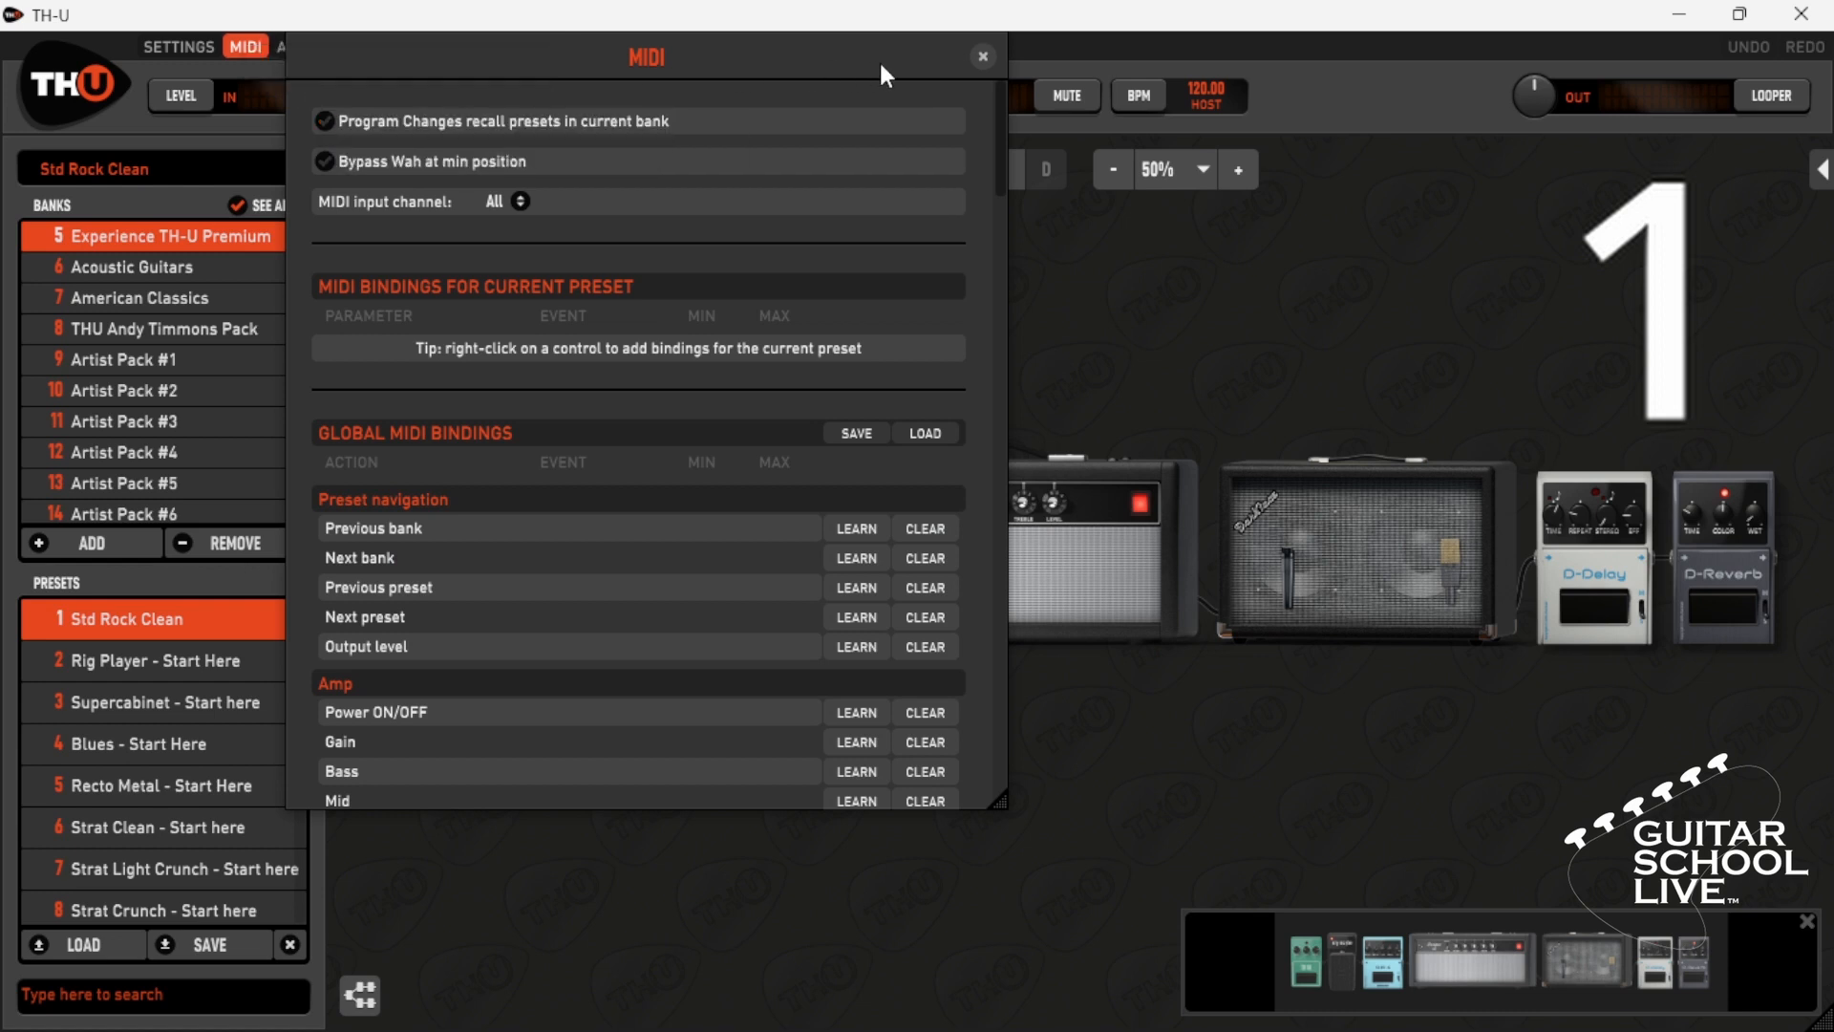
left_click(980, 53)
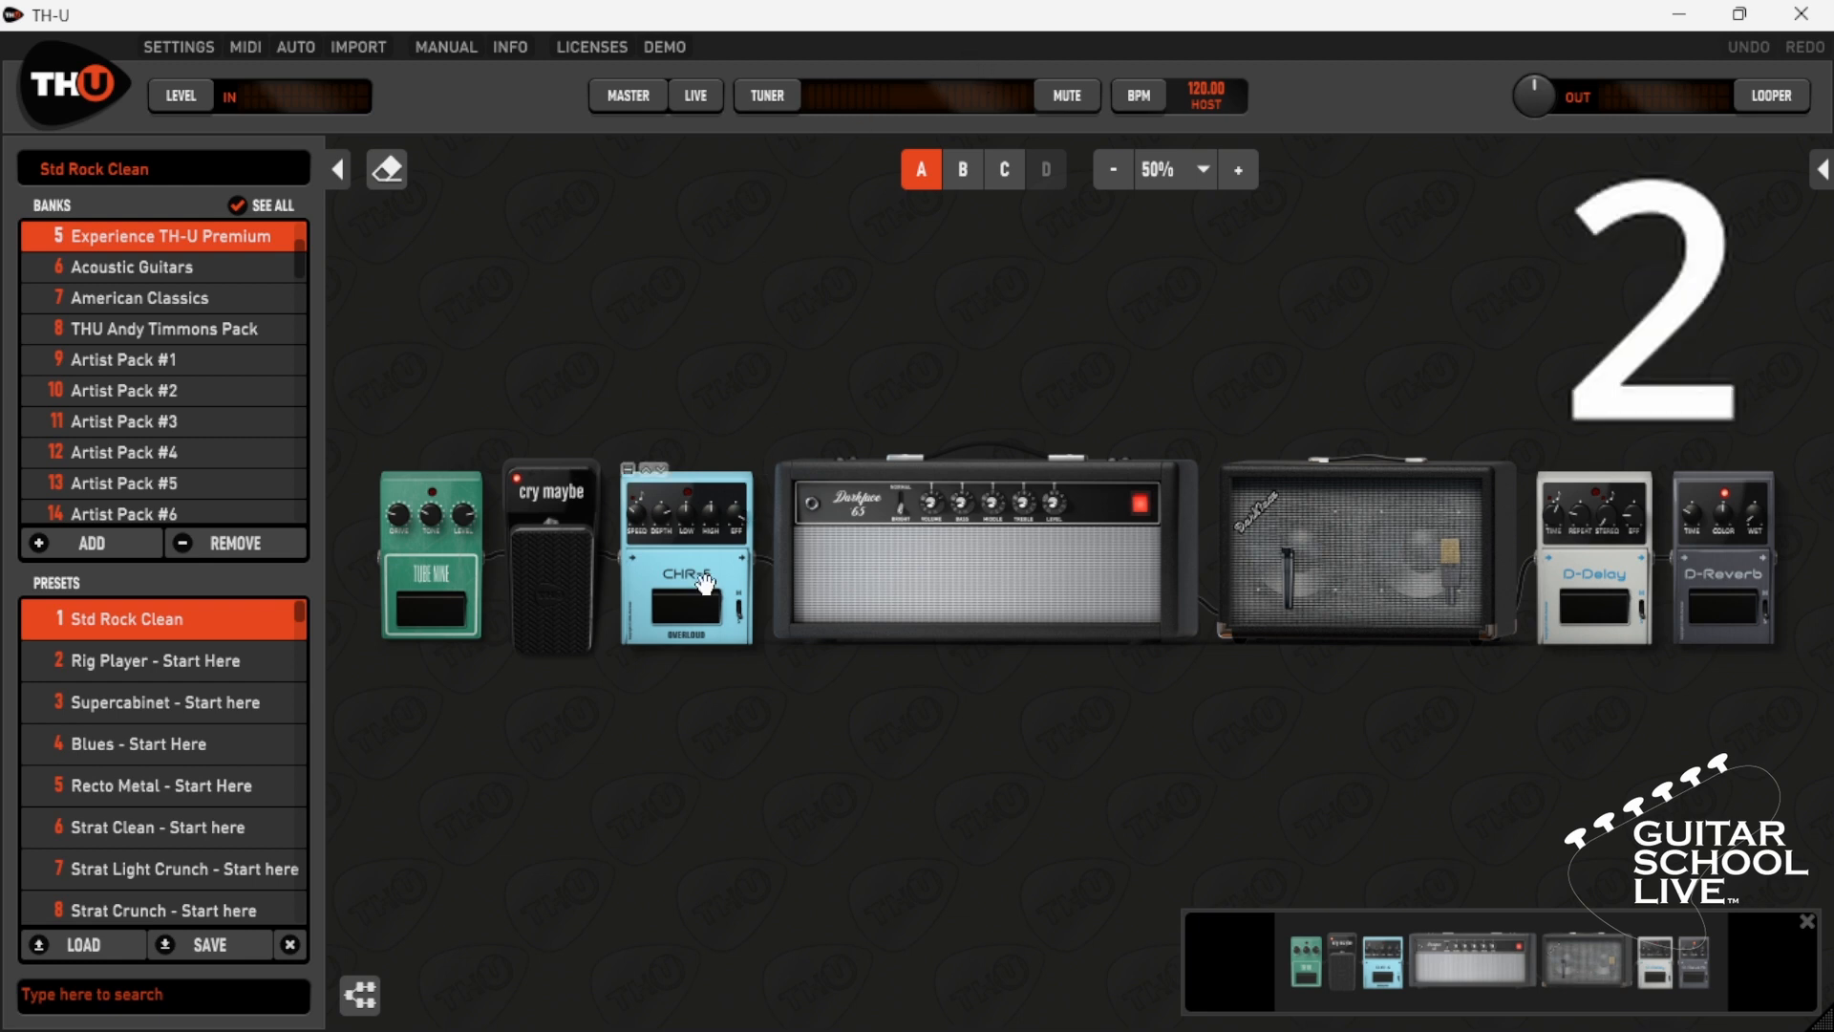
Start a Learn MIDI binding on the CHR-5 chorus pedal.
right_click(695, 598)
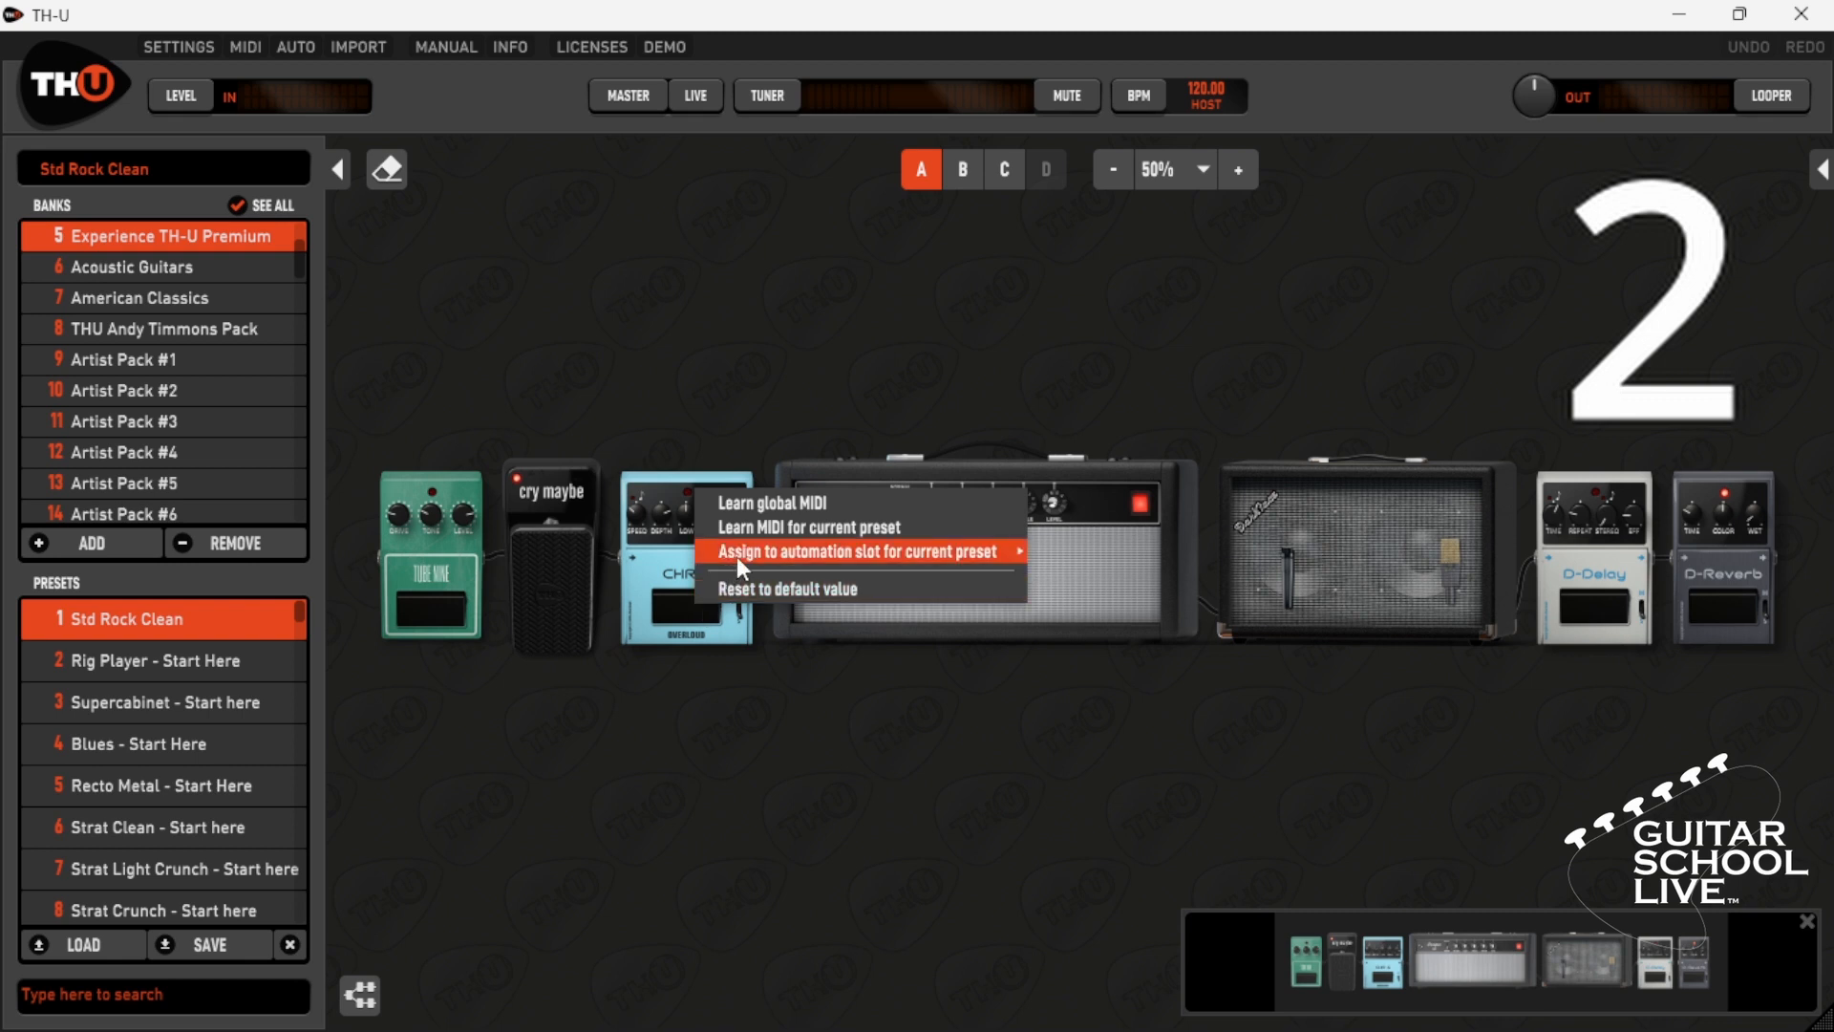
left_click(752, 525)
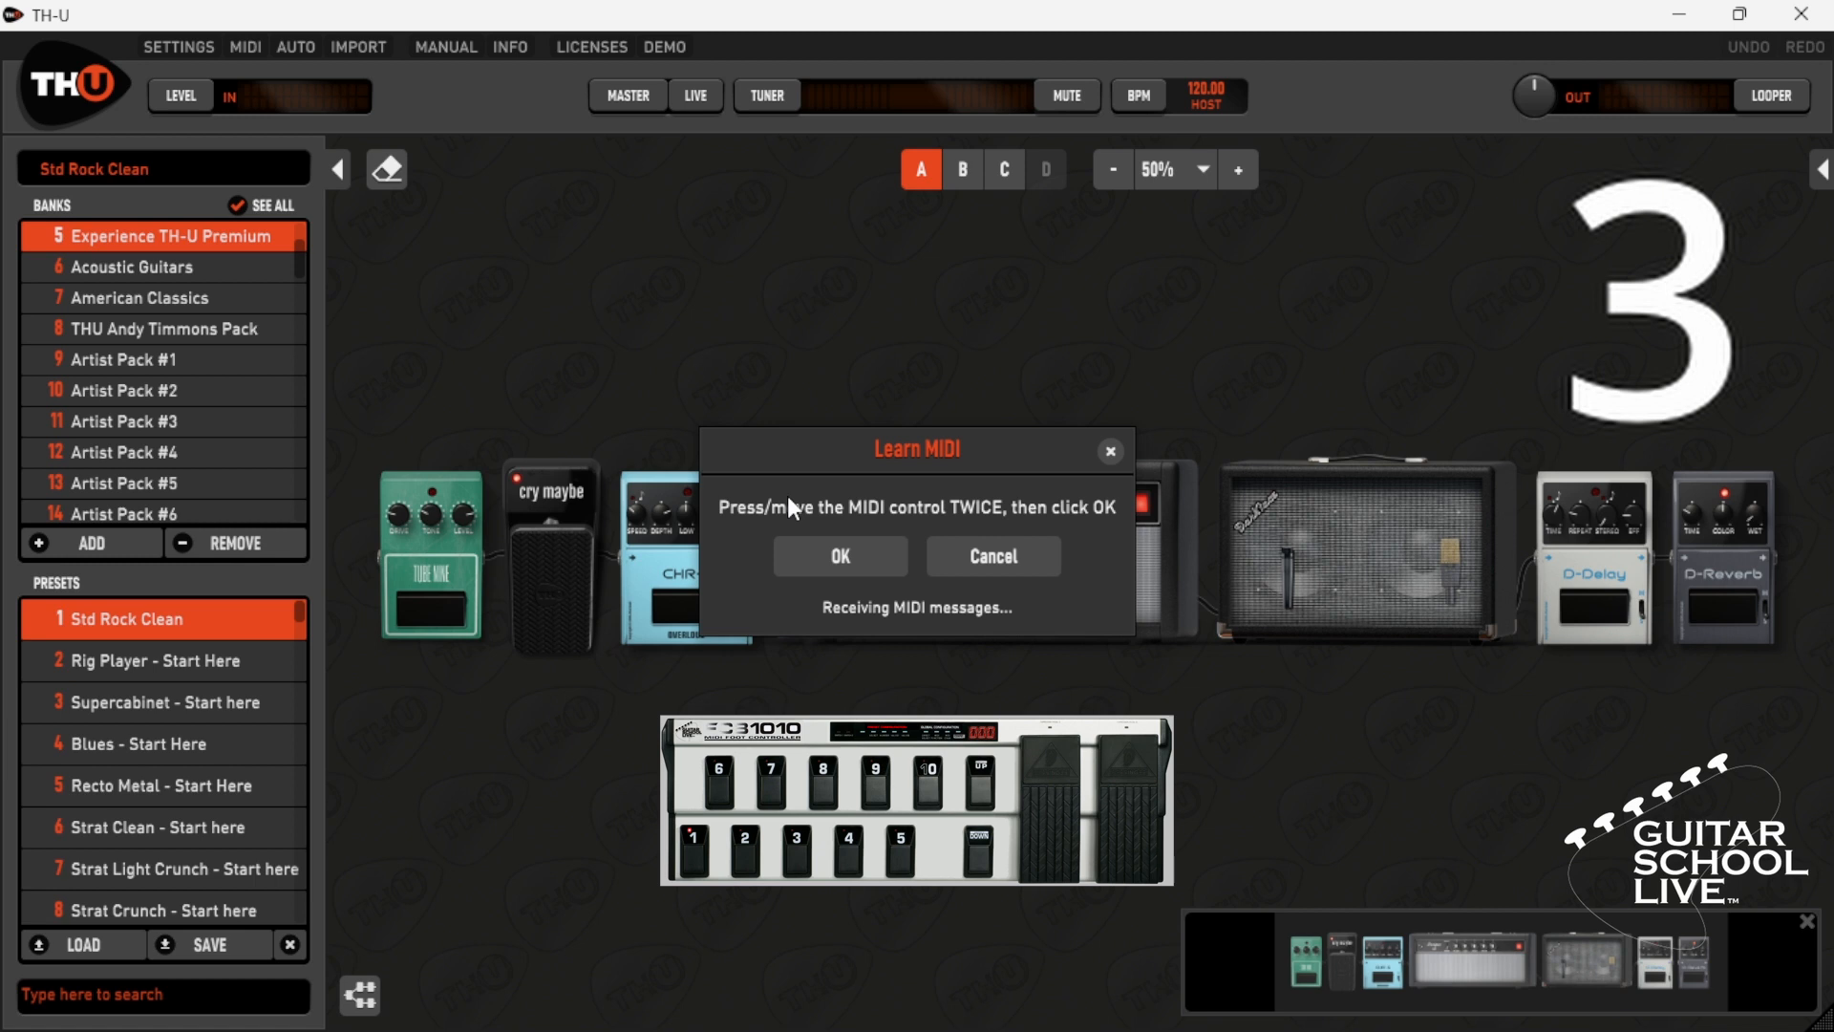
mouse_move(827, 556)
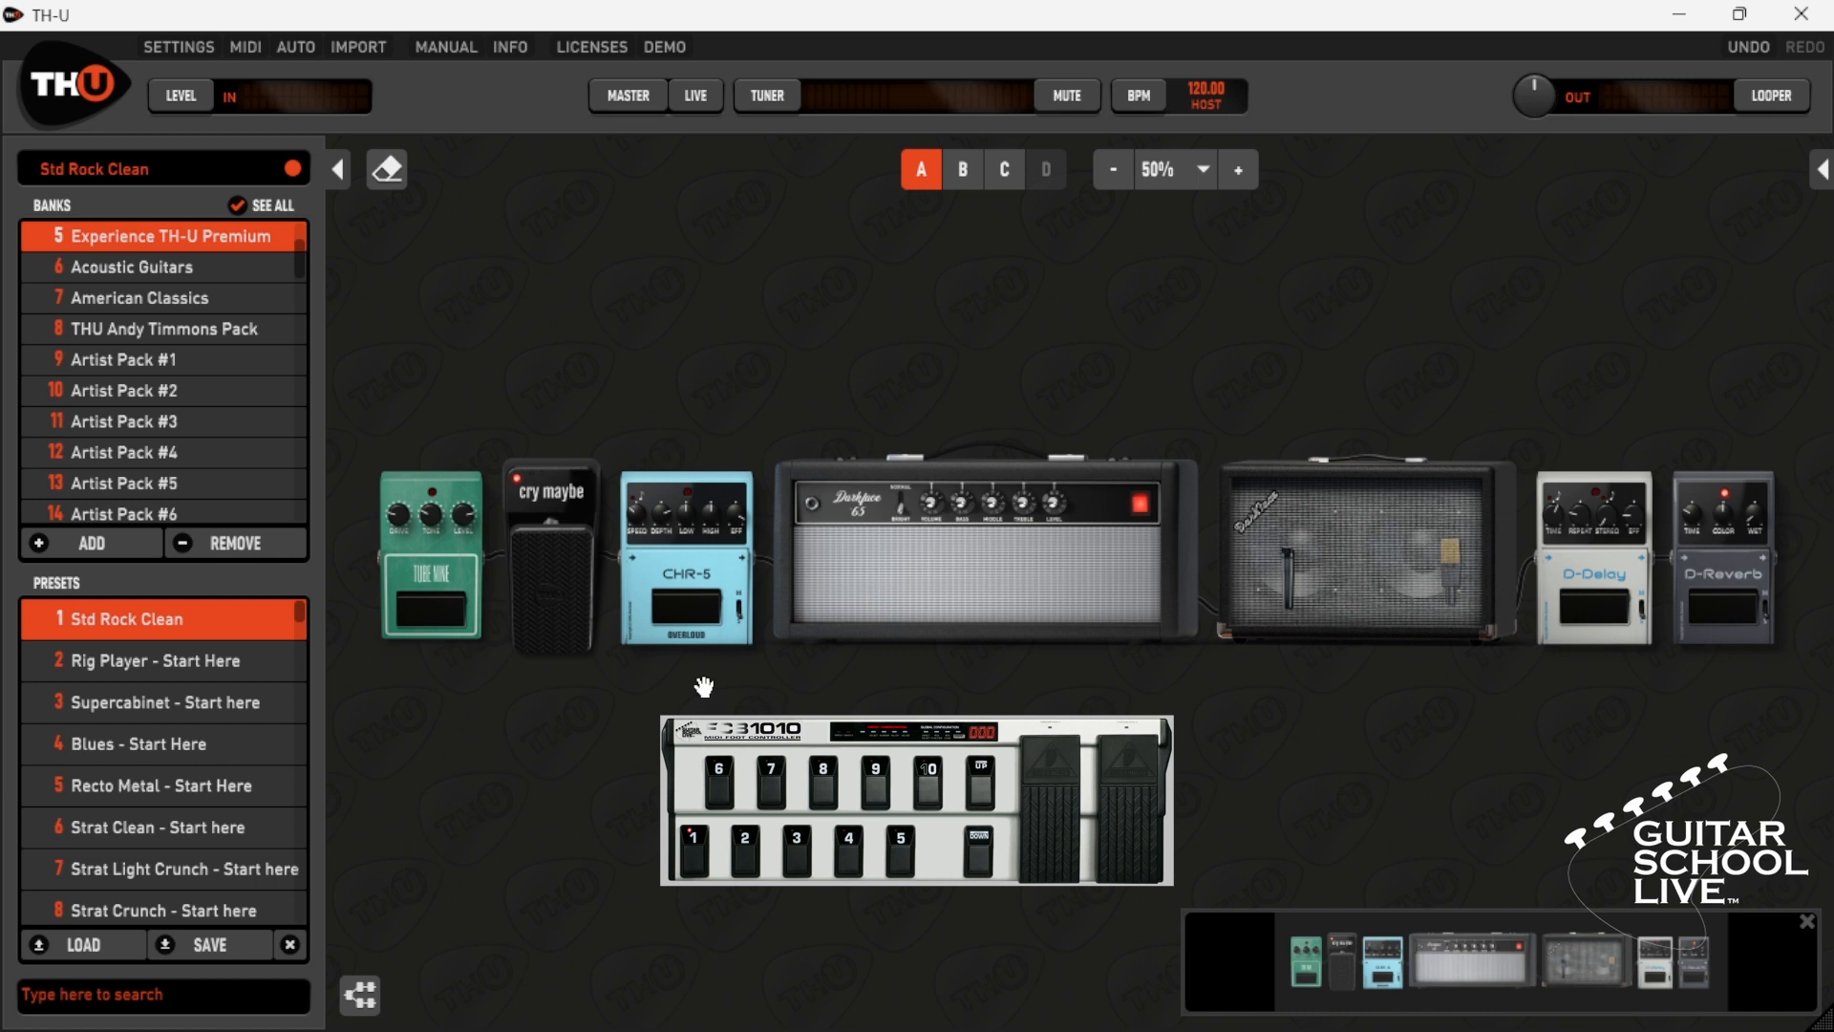
mouse_move(260, 61)
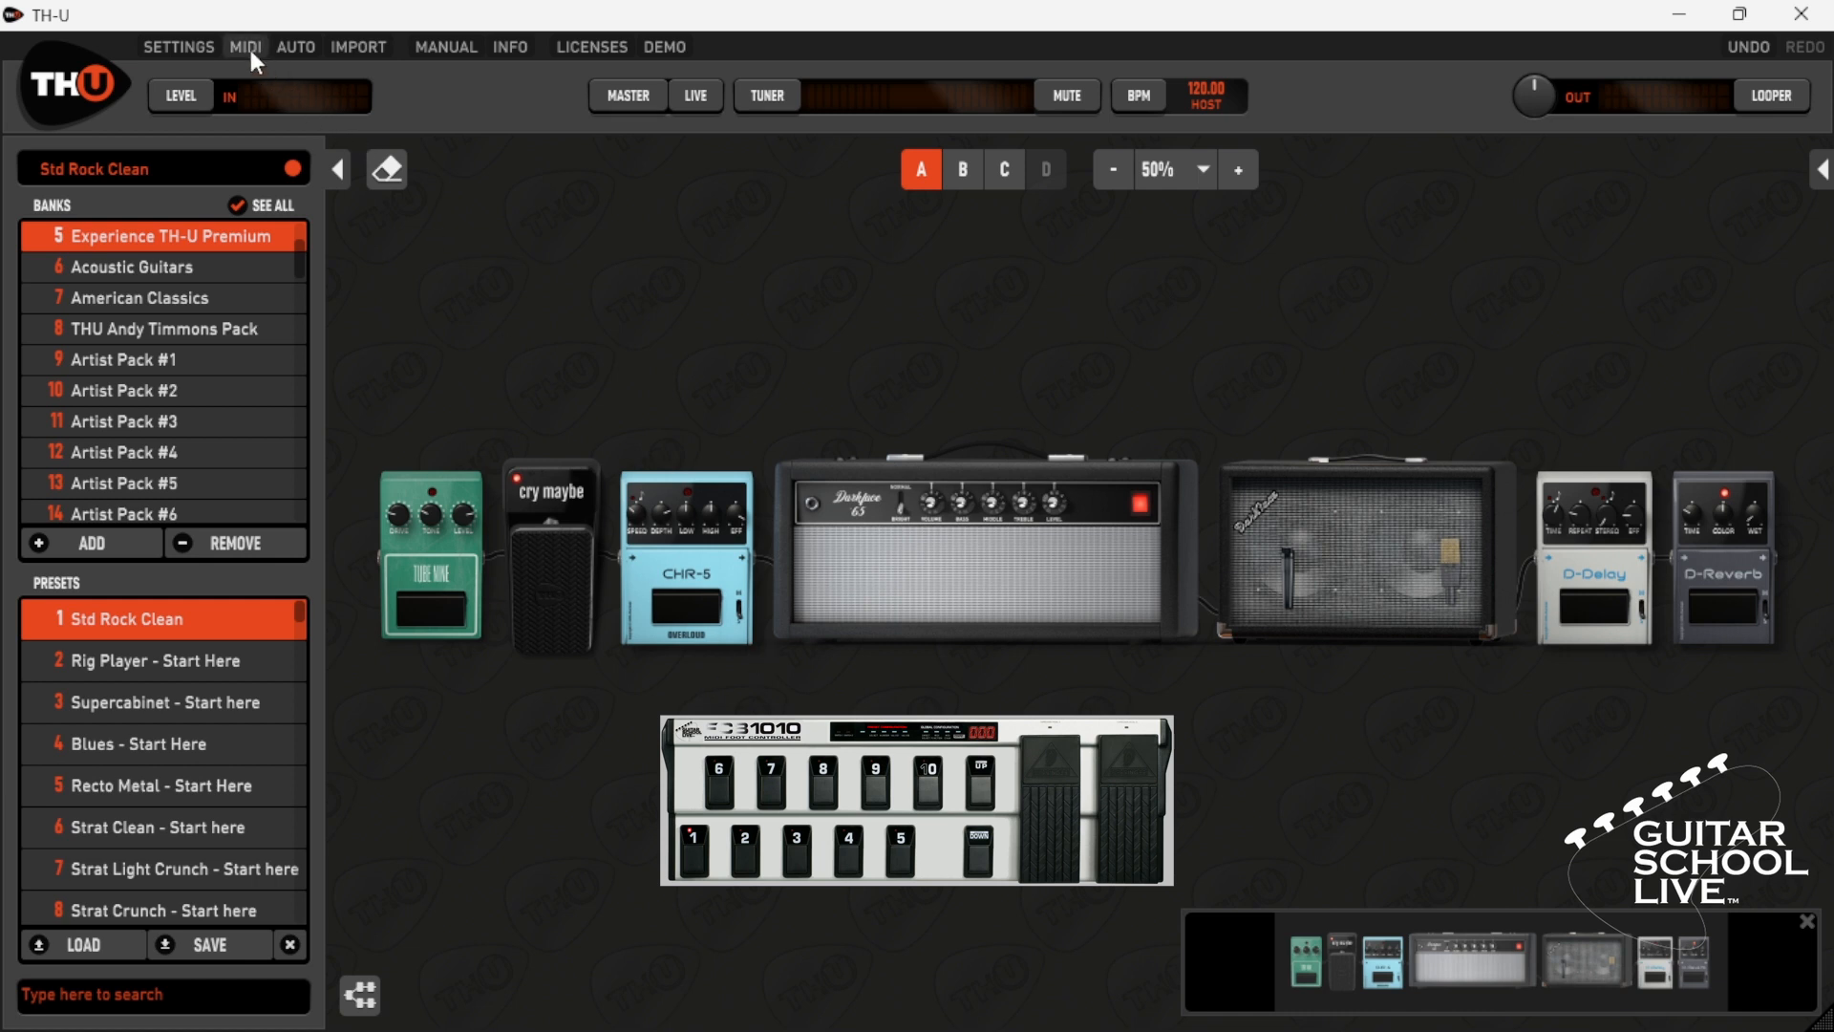
Learn Program Change 0 for Previous preset and Program Change 5 for Next preset.
left_click(243, 47)
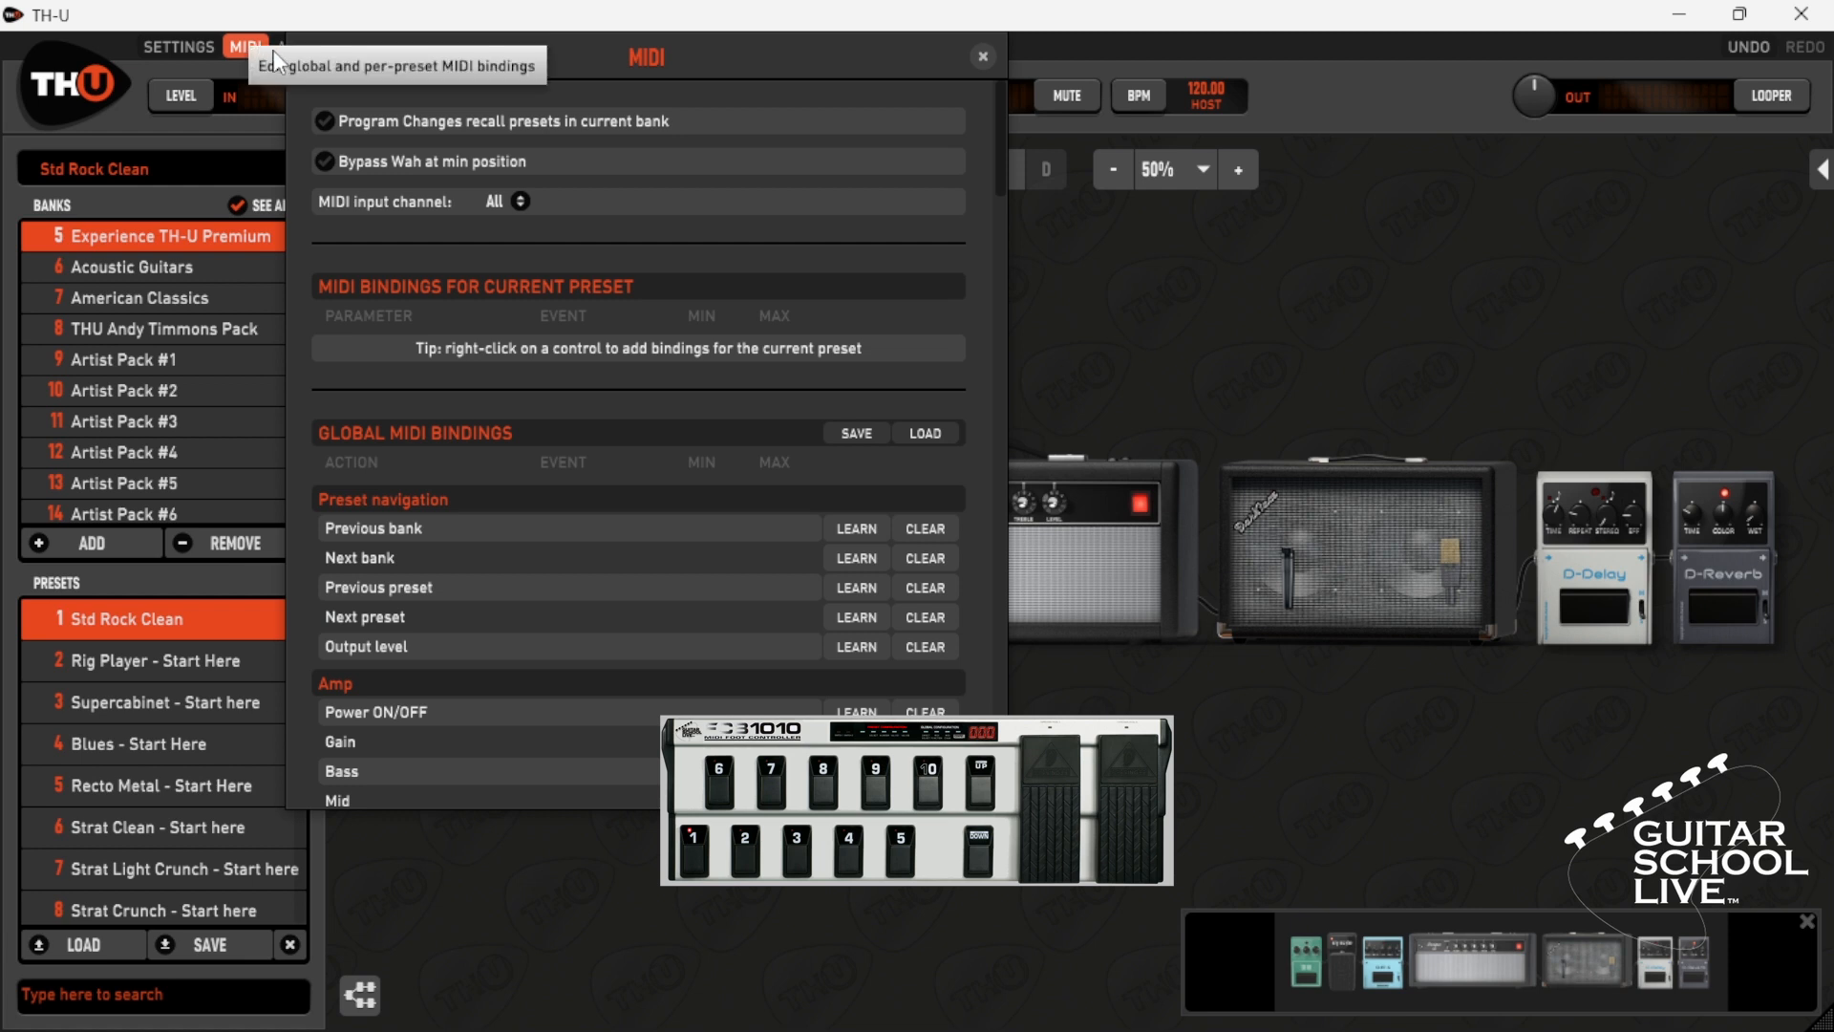
mouse_move(632, 622)
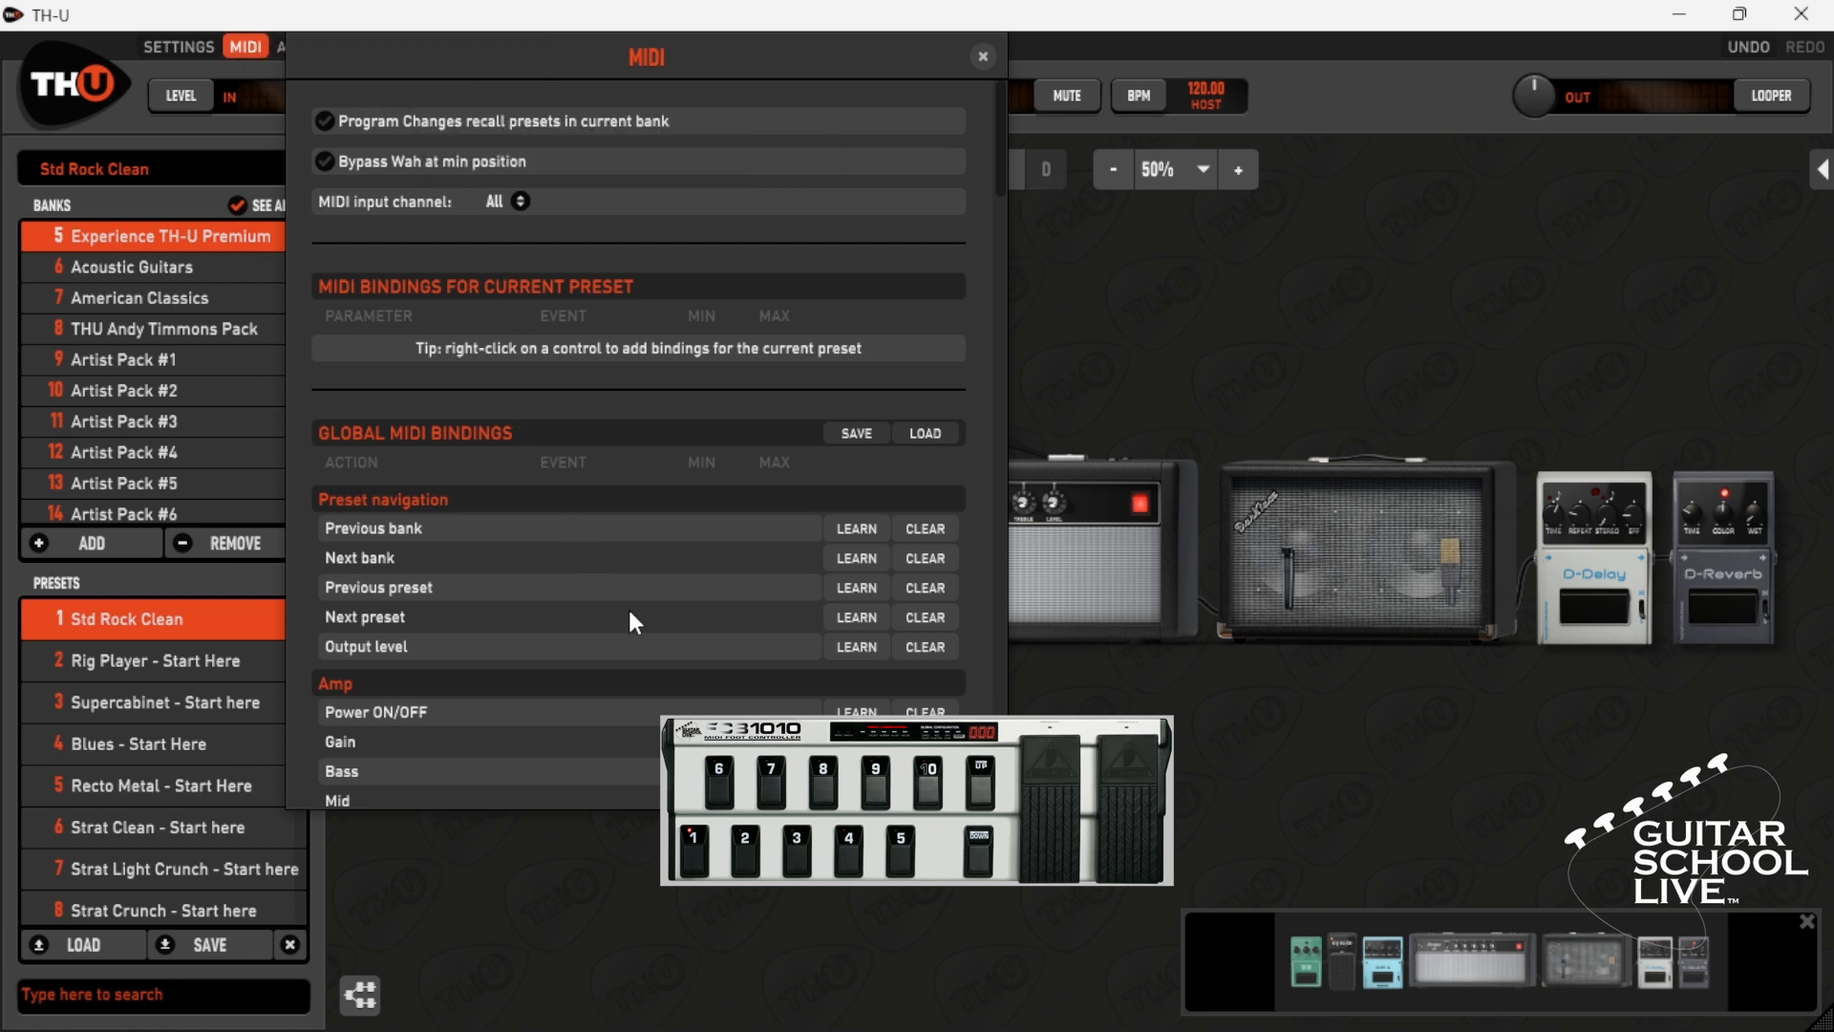
mouse_move(855, 591)
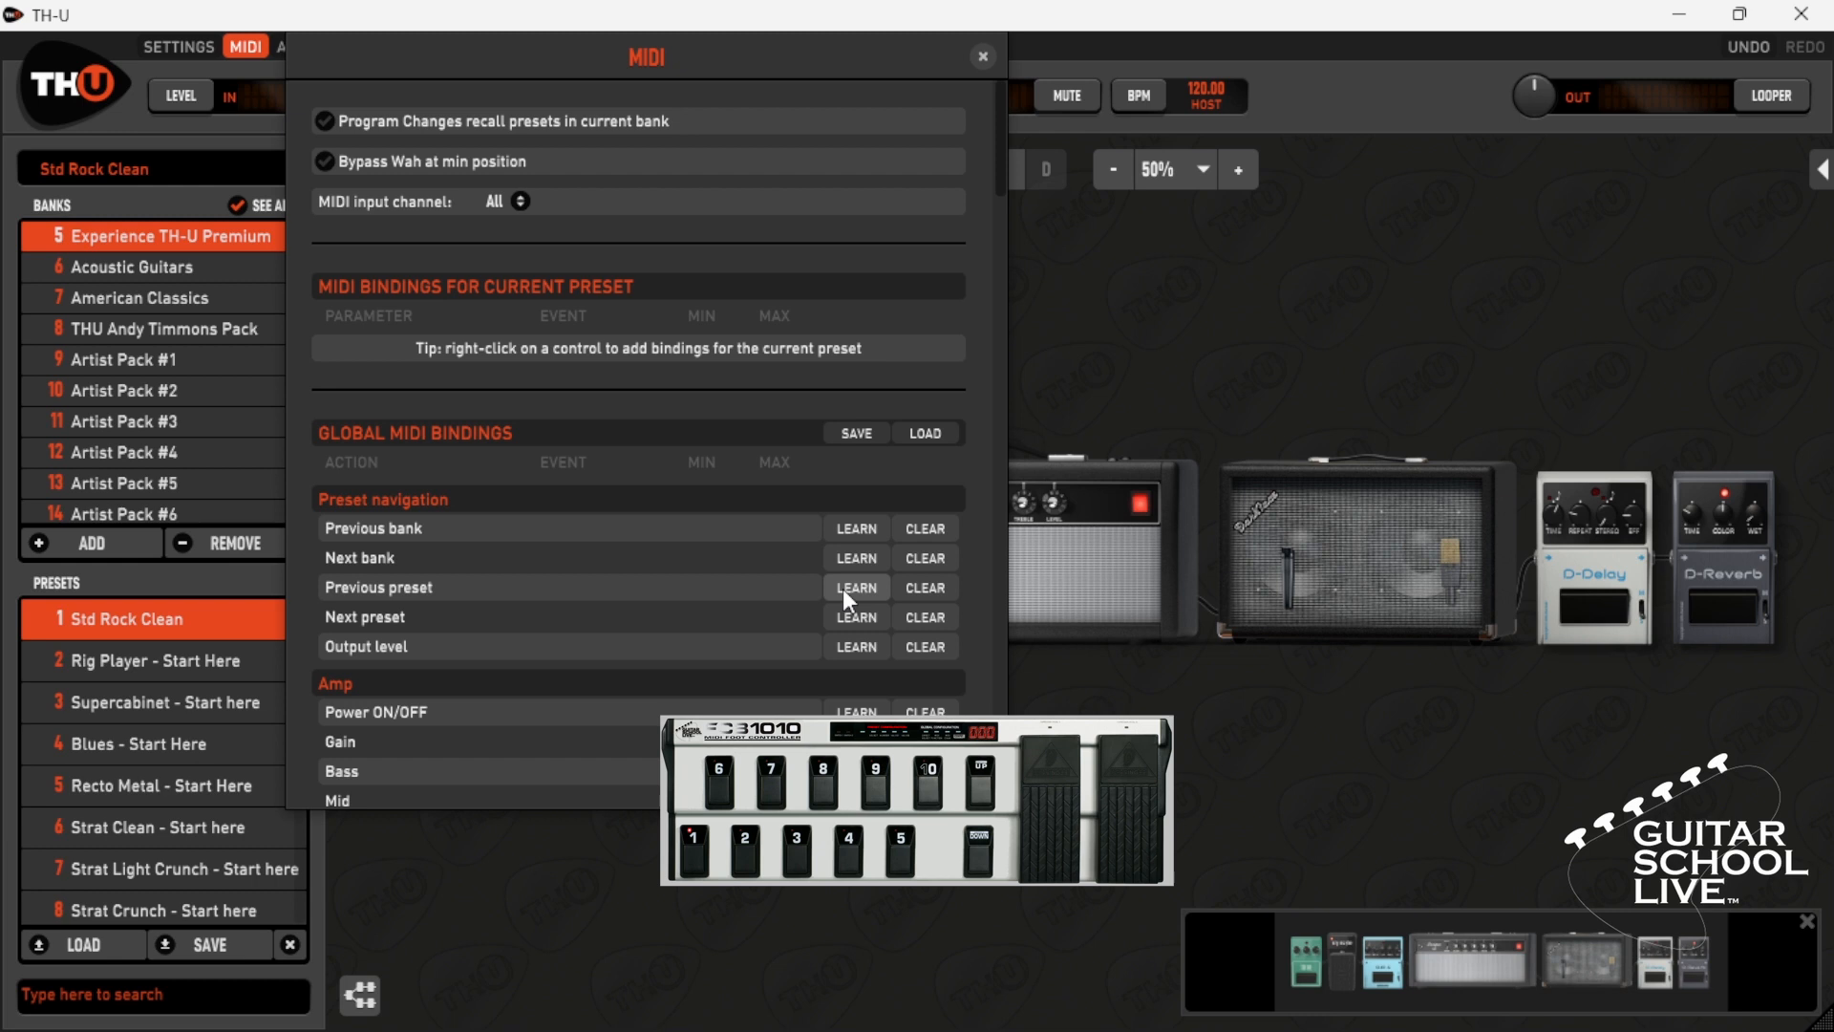
left_click(856, 587)
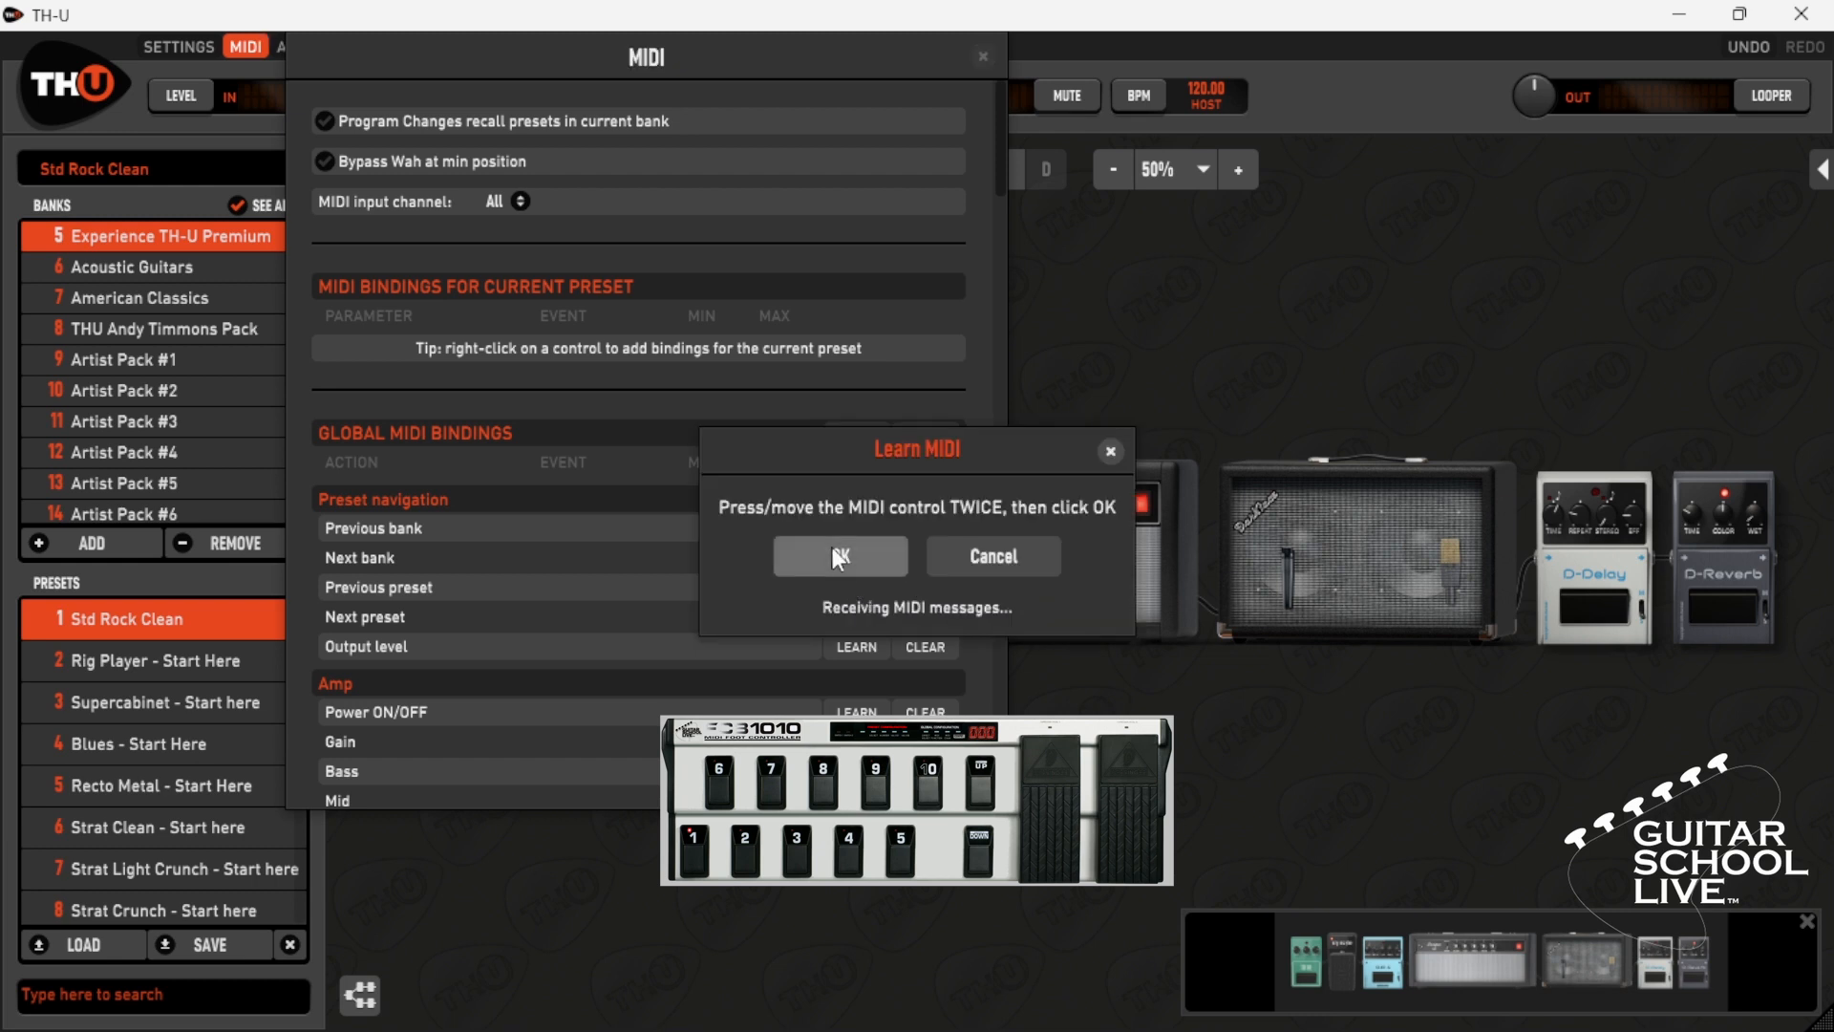
left_click(840, 555)
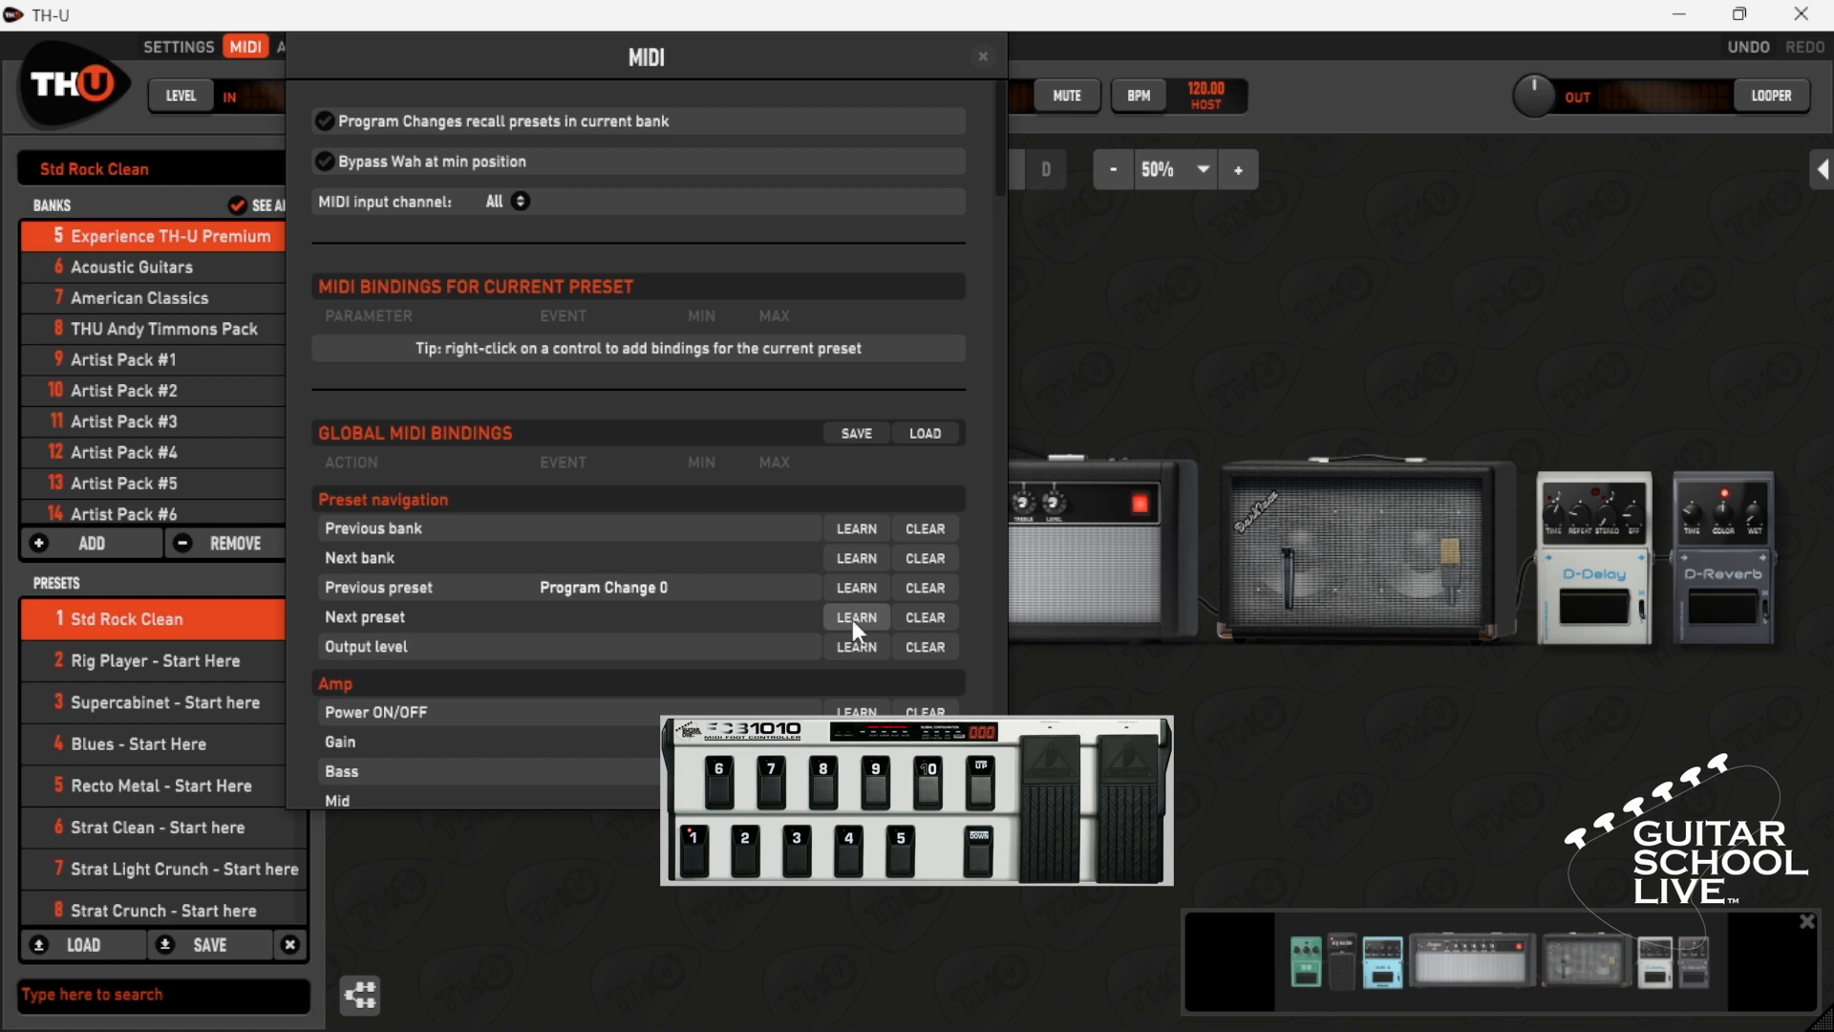
left_click(856, 617)
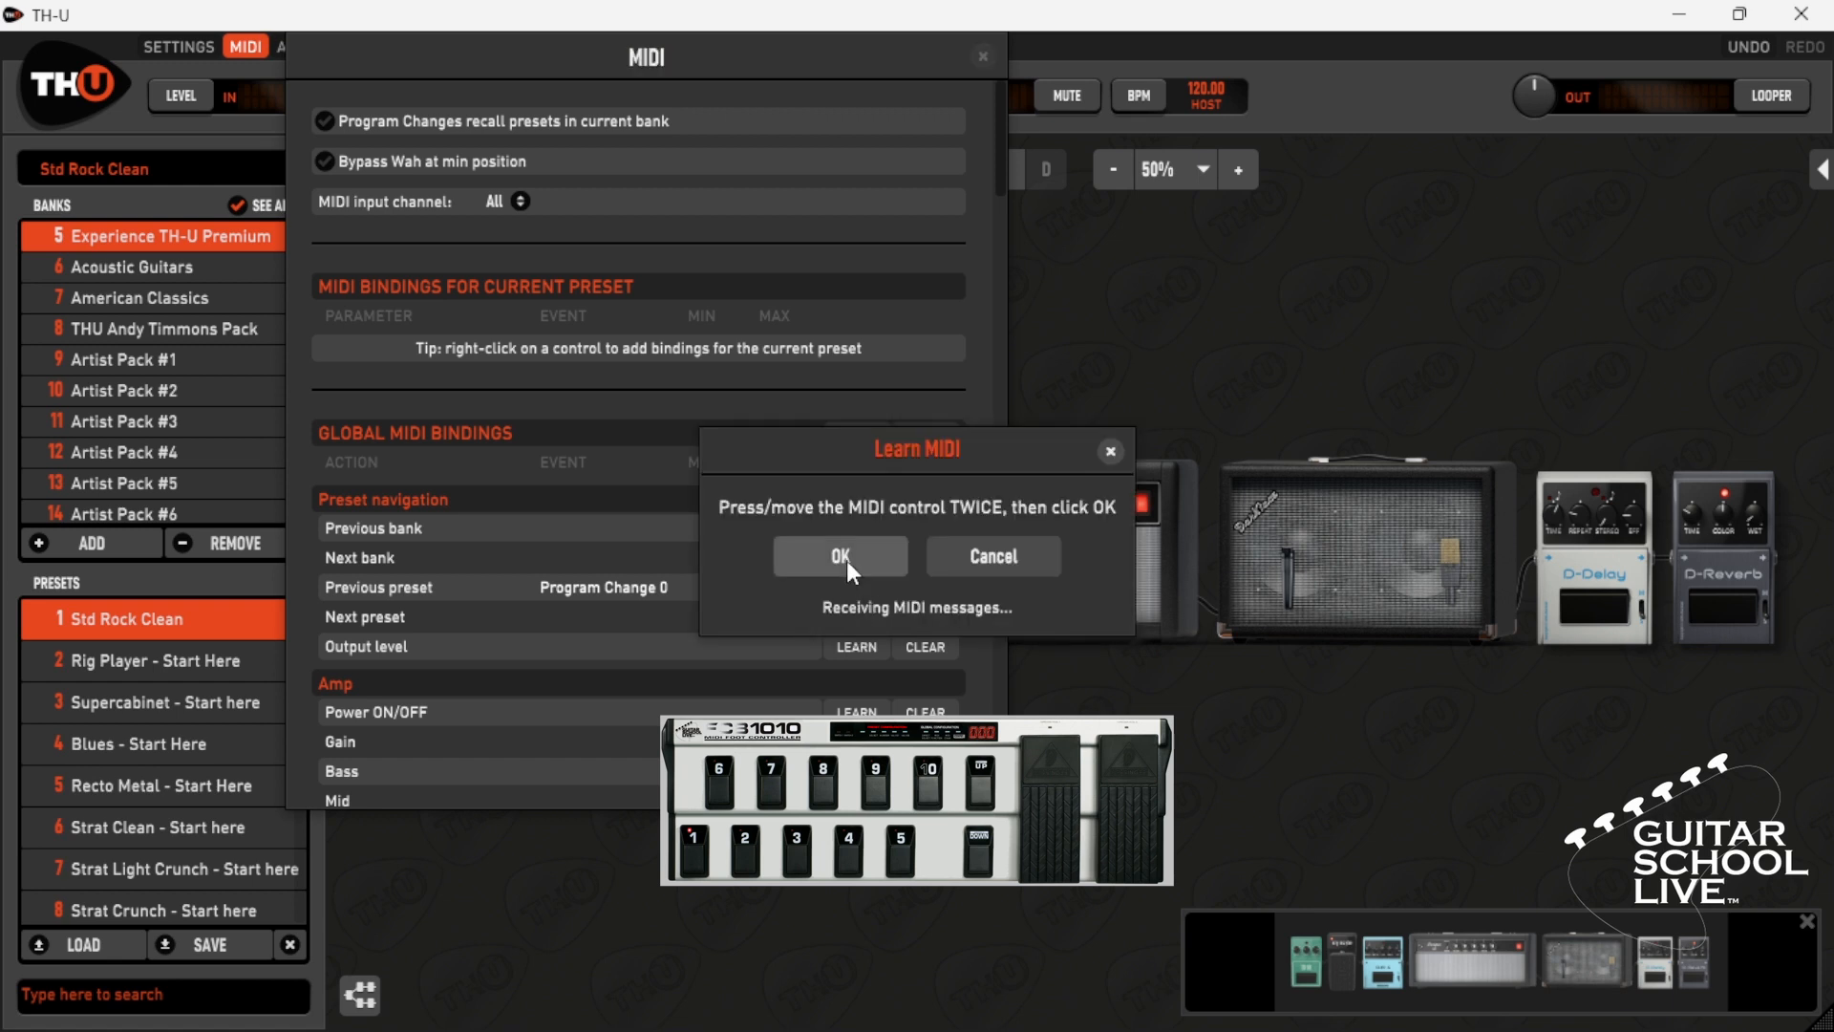
left_click(839, 556)
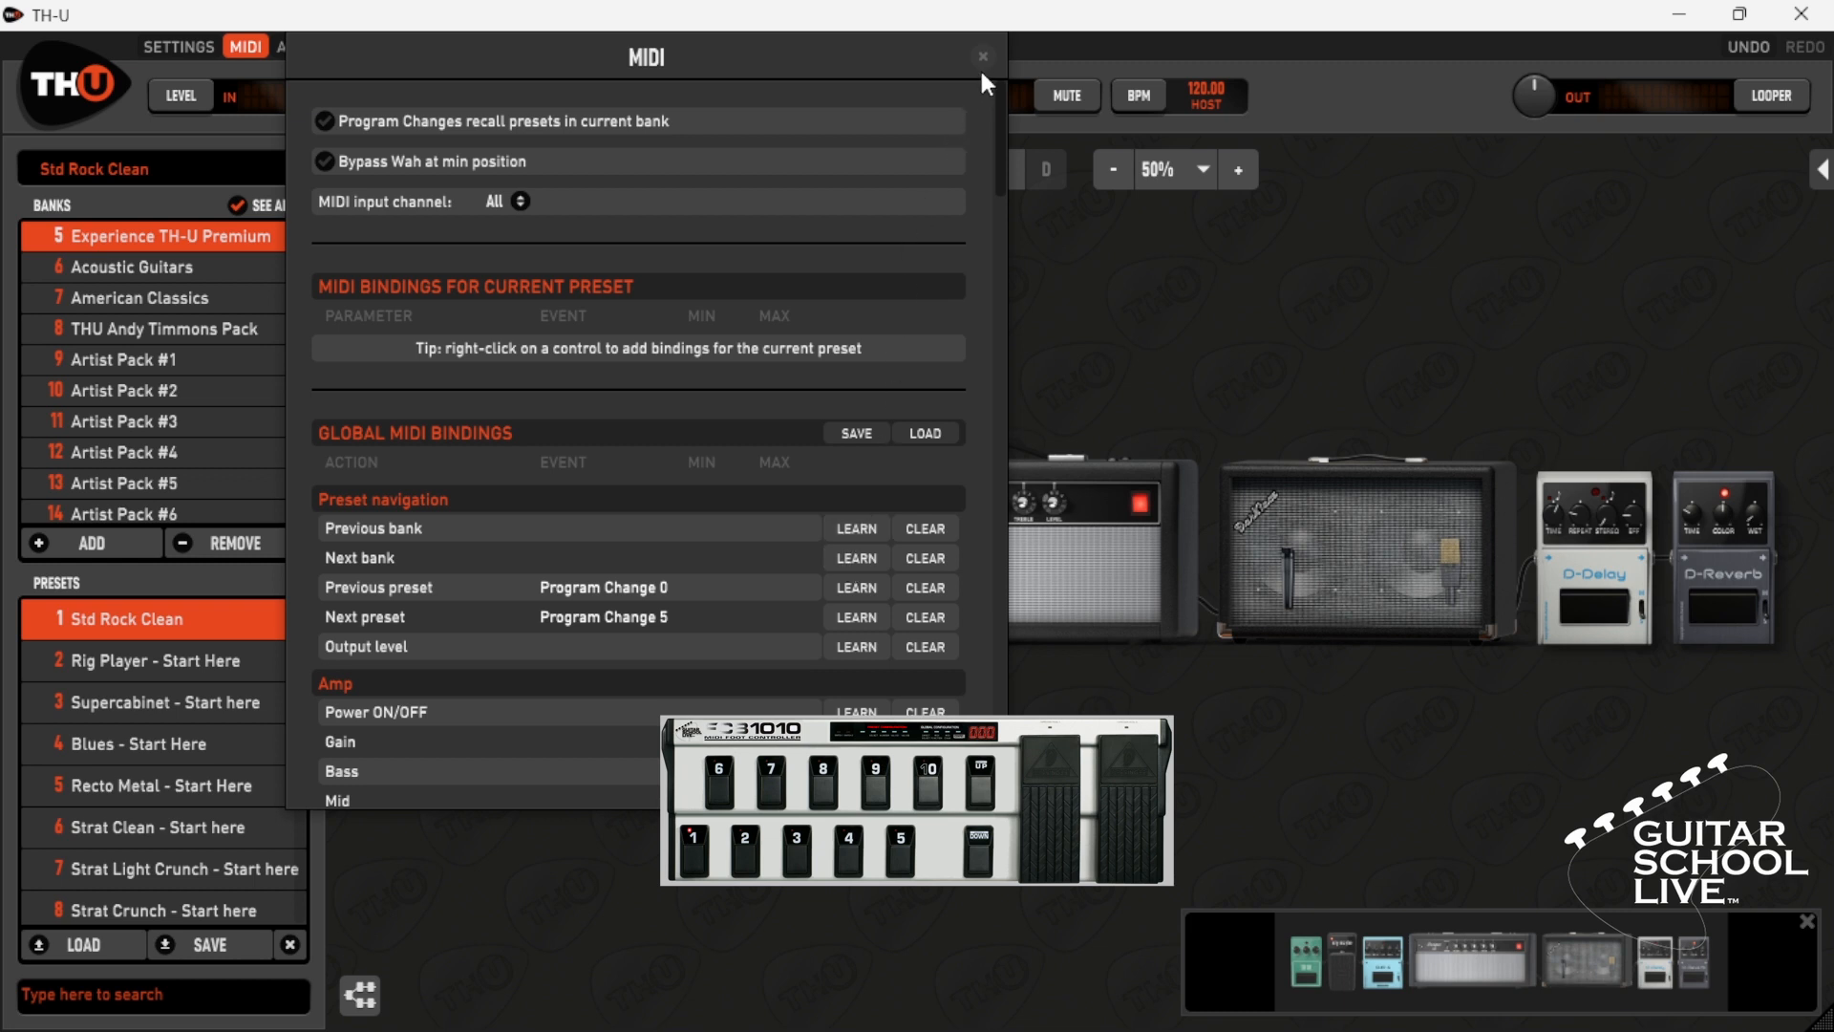
left_click(979, 55)
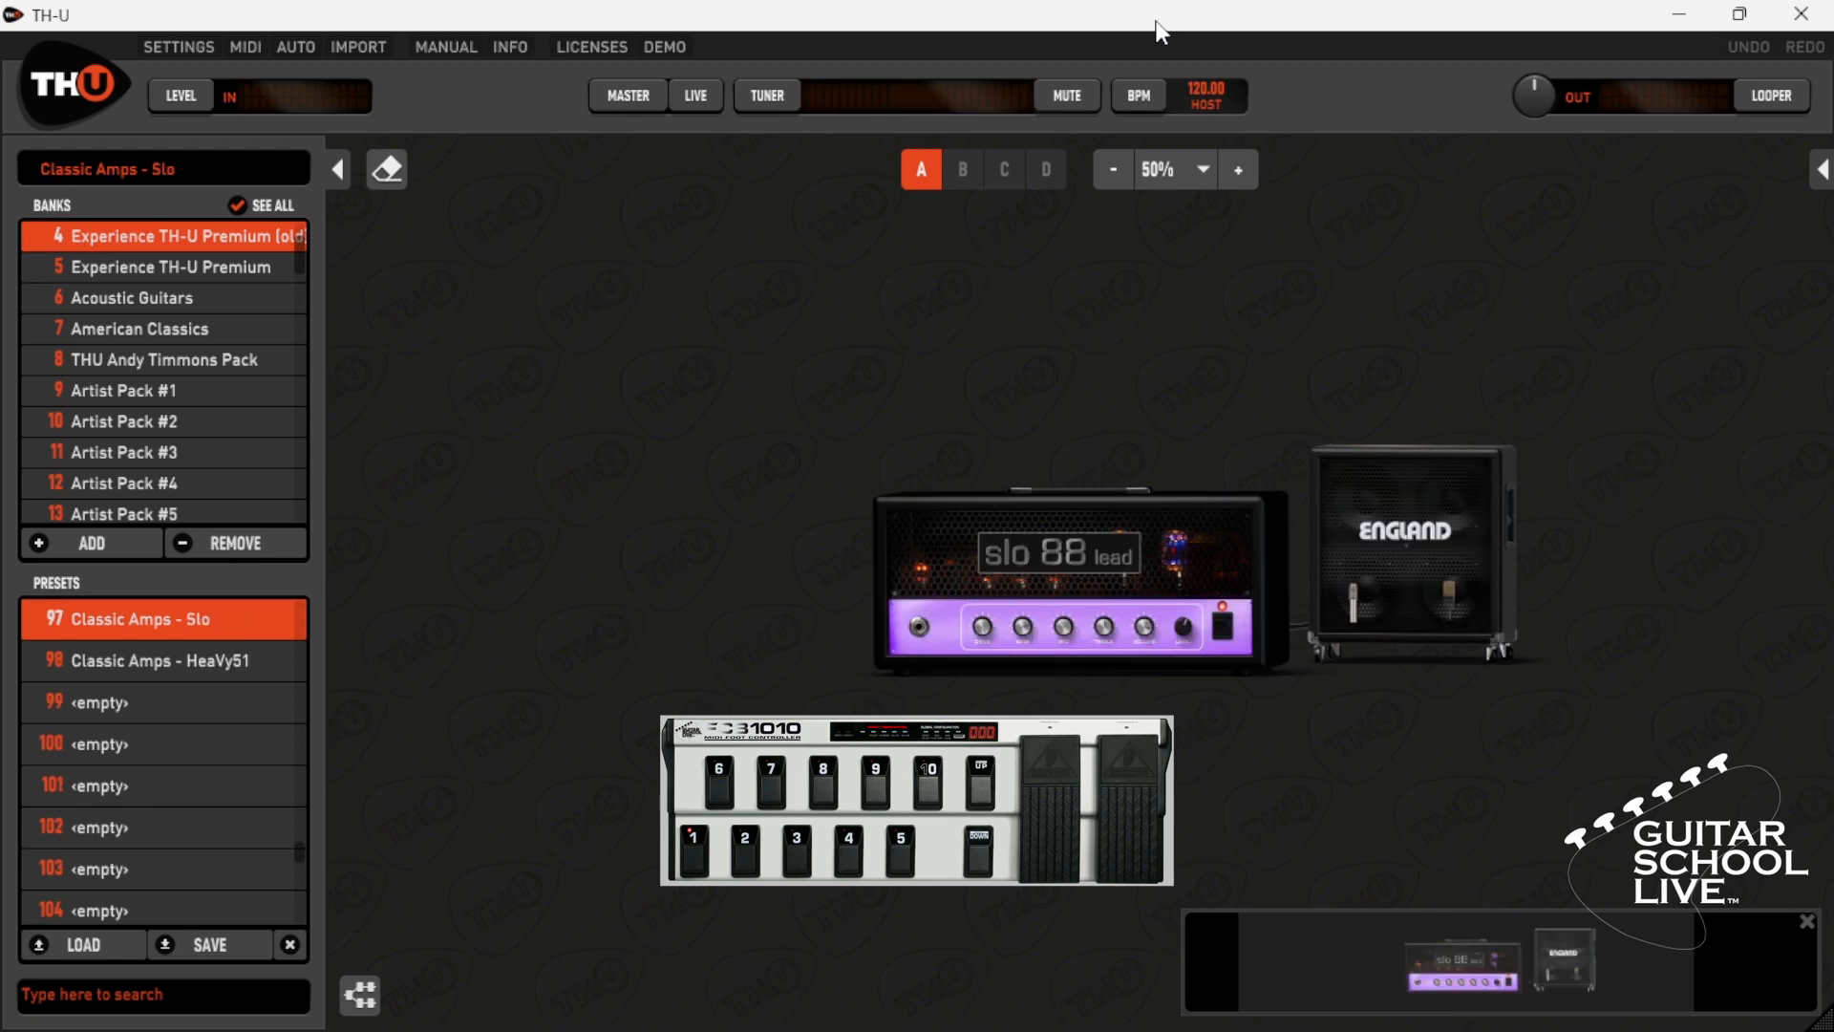
Bring back the Std Rock Clean rig in the Experience TH-U Premium bank.
left_click(153, 267)
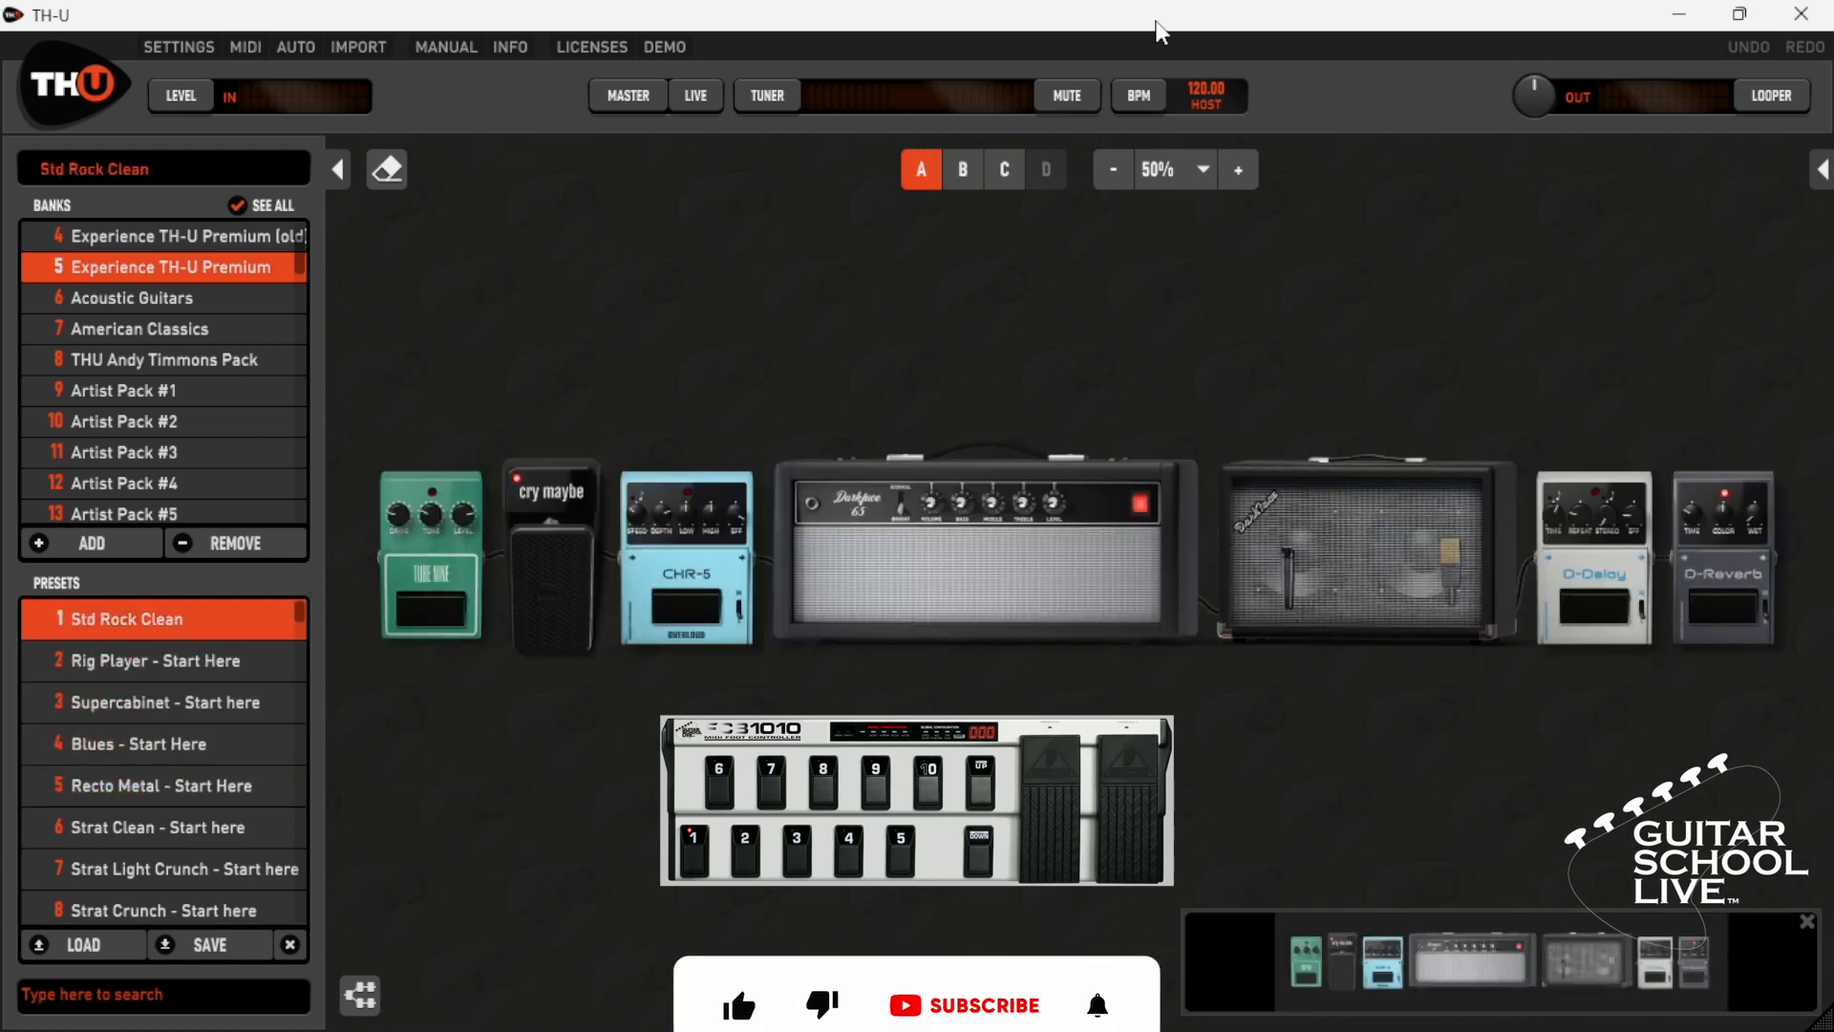
left_click(739, 959)
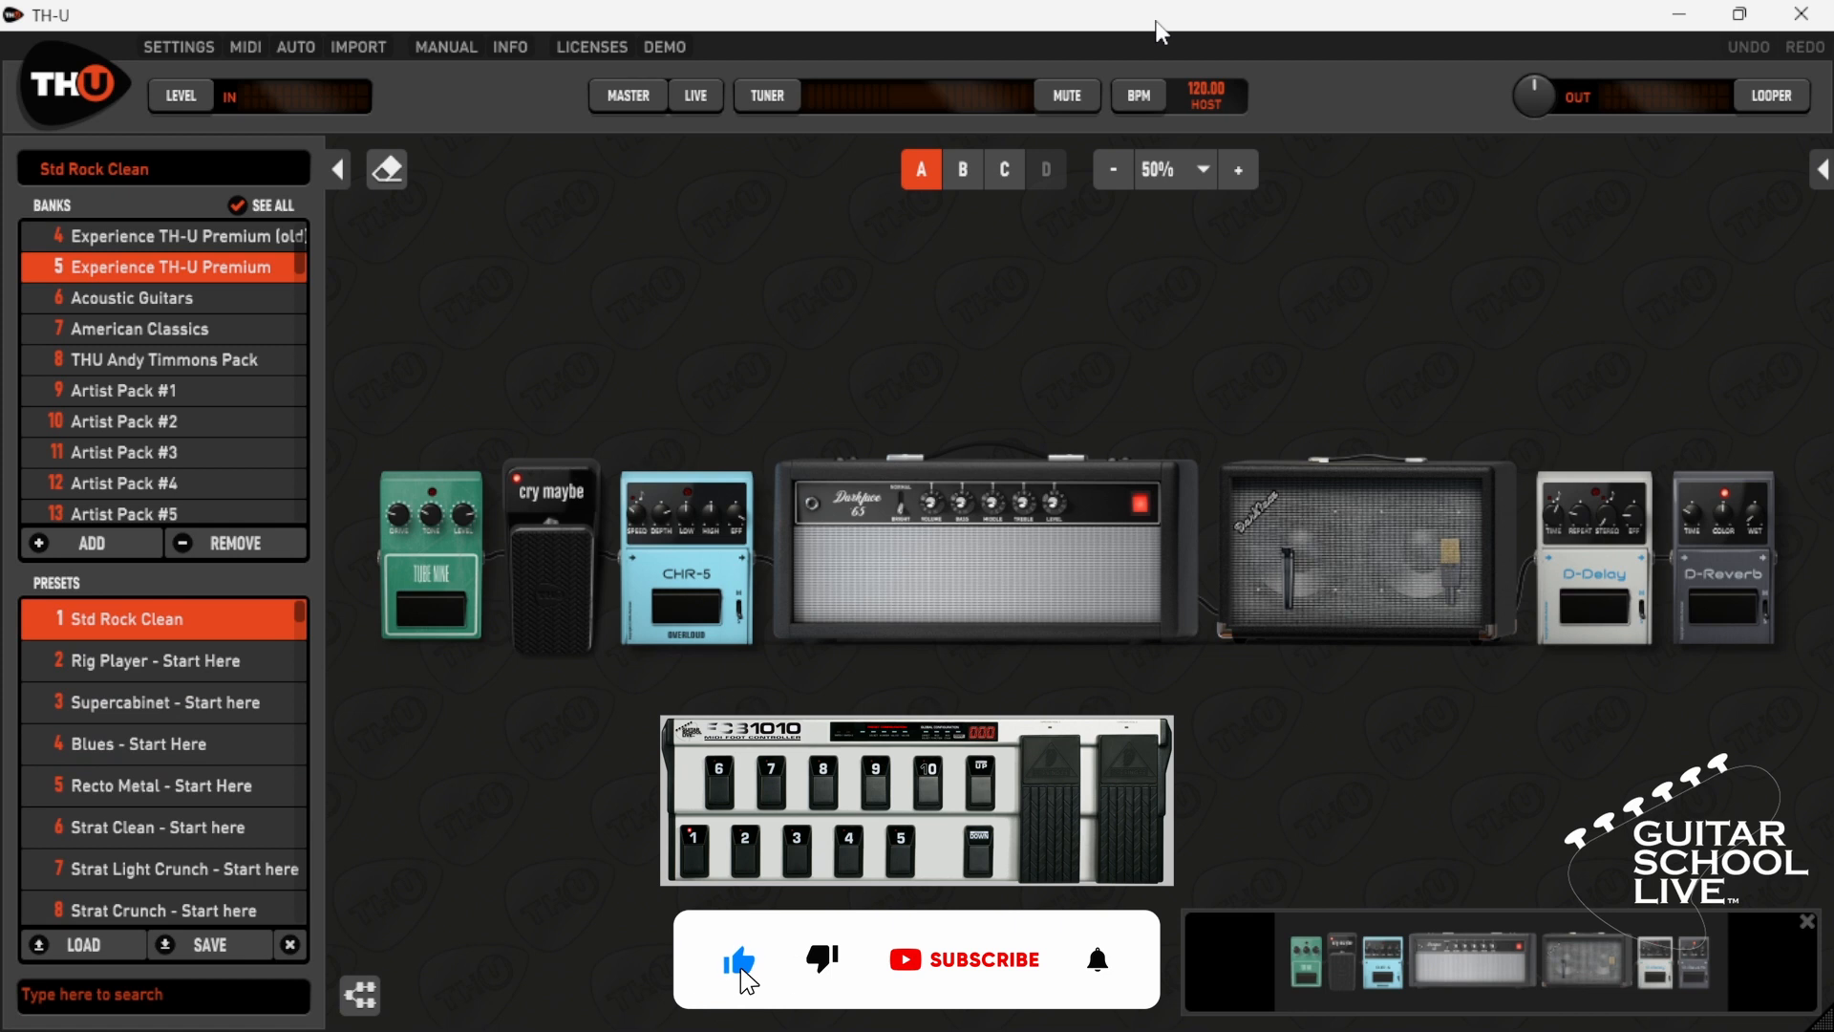